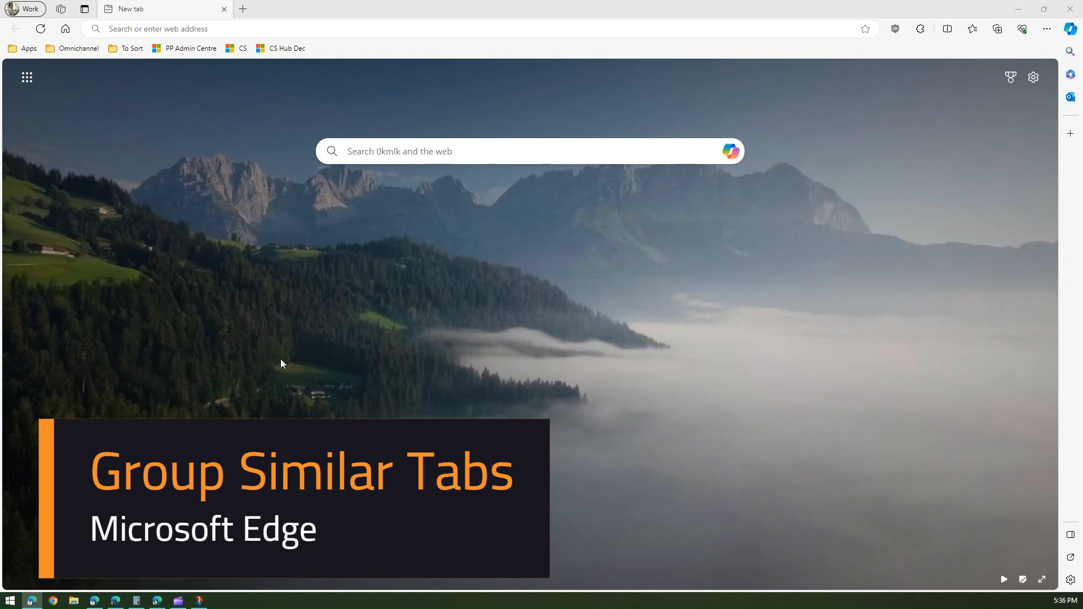
mouse_move(437, 347)
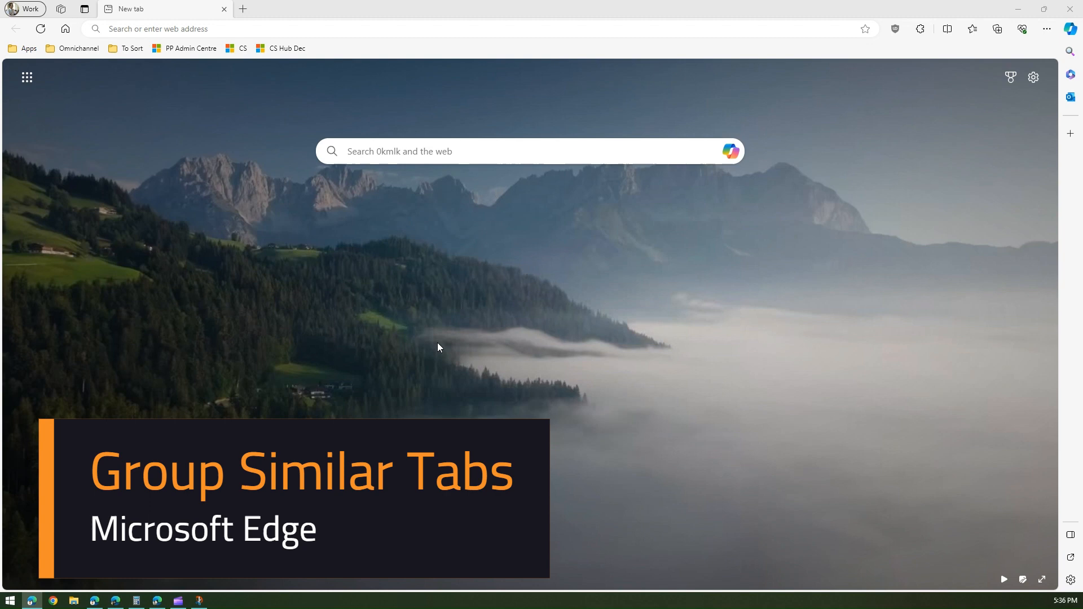
mouse_move(353, 179)
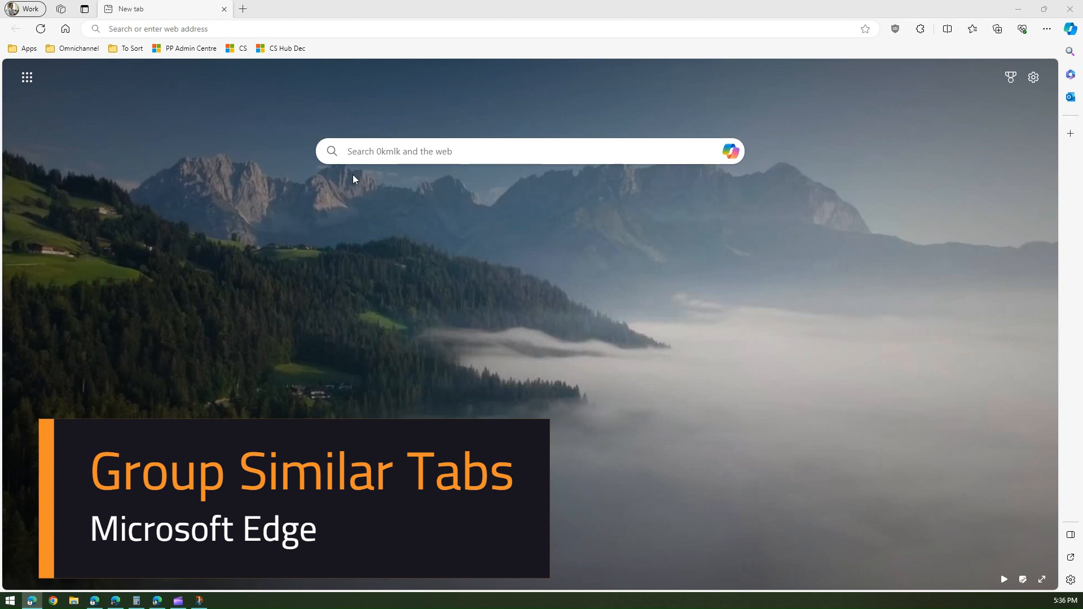
mouse_move(196, 45)
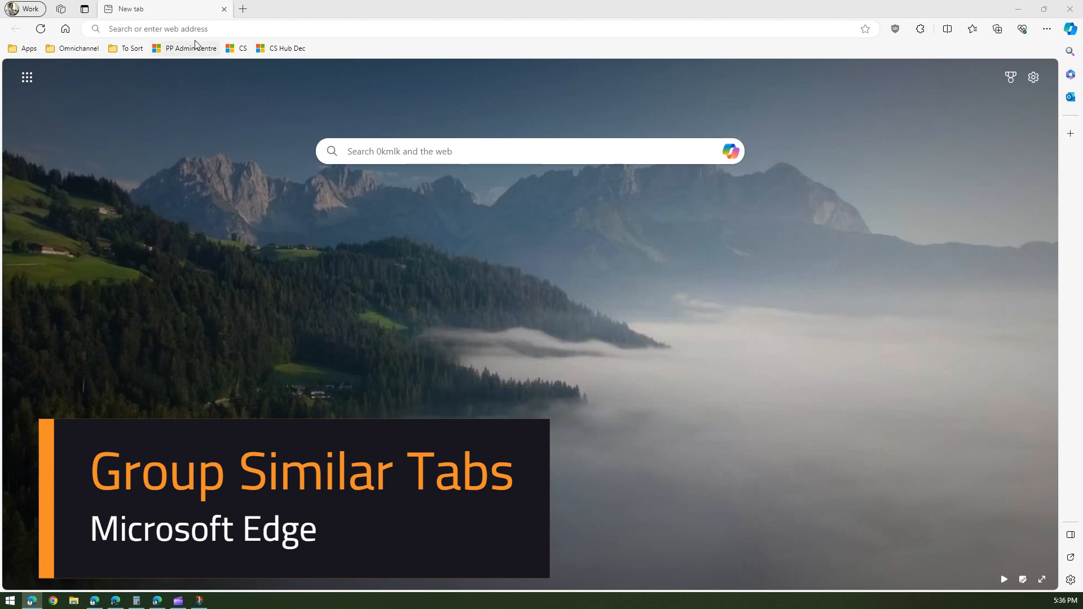
Load microsoft.com, then apple.com, and spawn Apple product pages (iPad, iPhone, Watch, AirPods) in new tabs
left_click(189, 28)
type("https://www.microsoft.com")
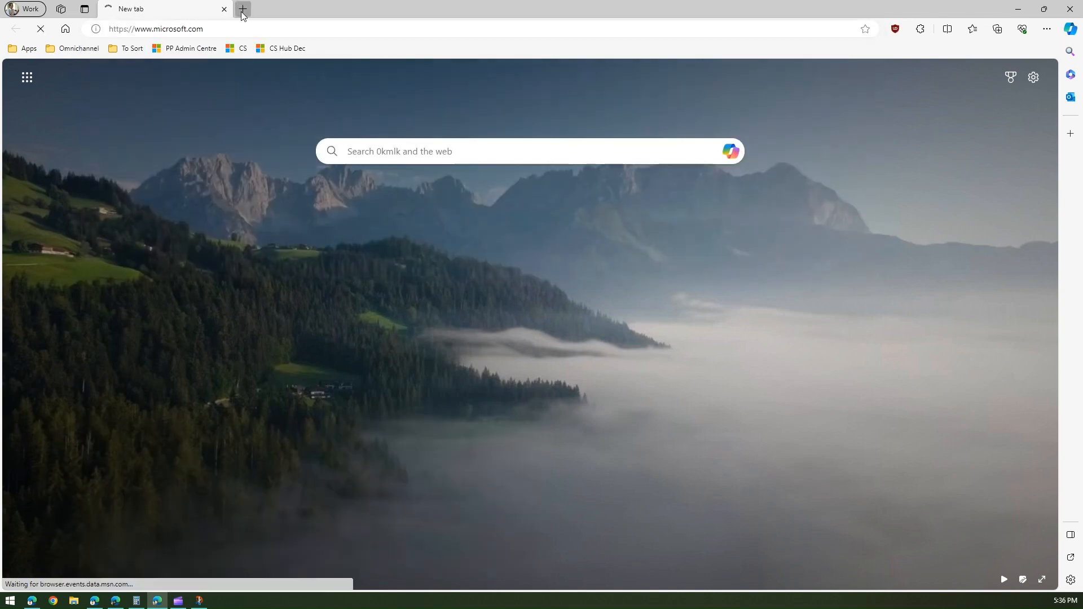
left_click(241, 12)
type("apple")
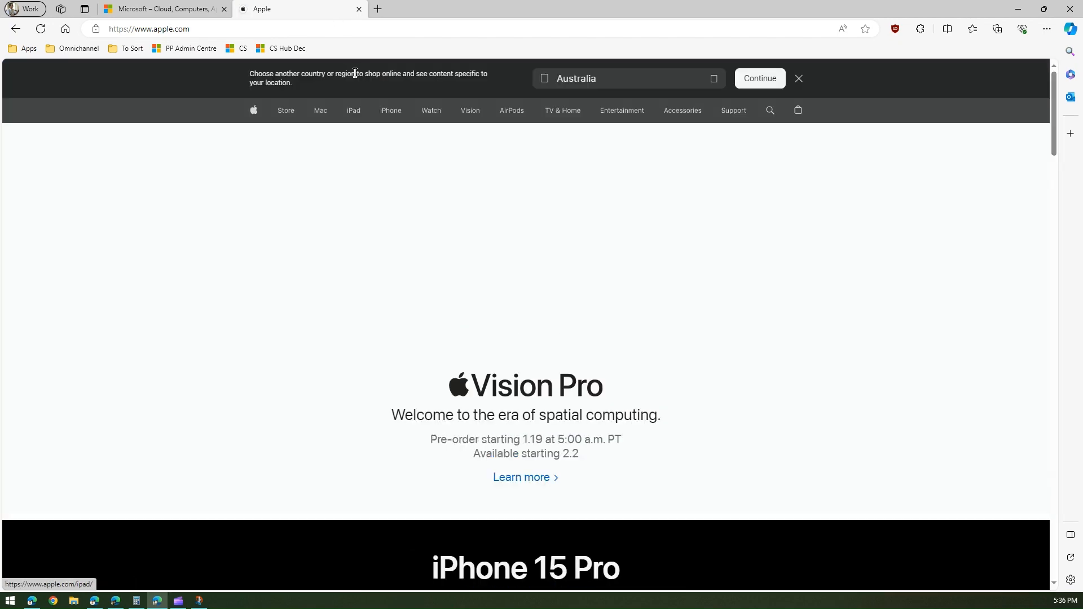
left_click(353, 110)
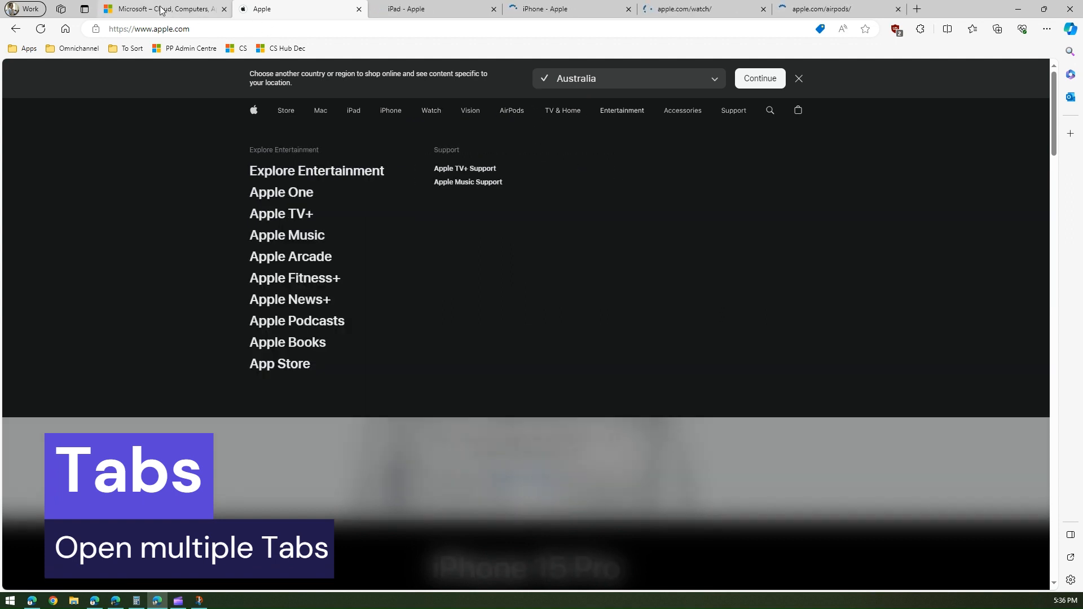
Back on Microsoft's site, spawn Surface, Surface accessories and laptop pages in new tabs
left_click(163, 9)
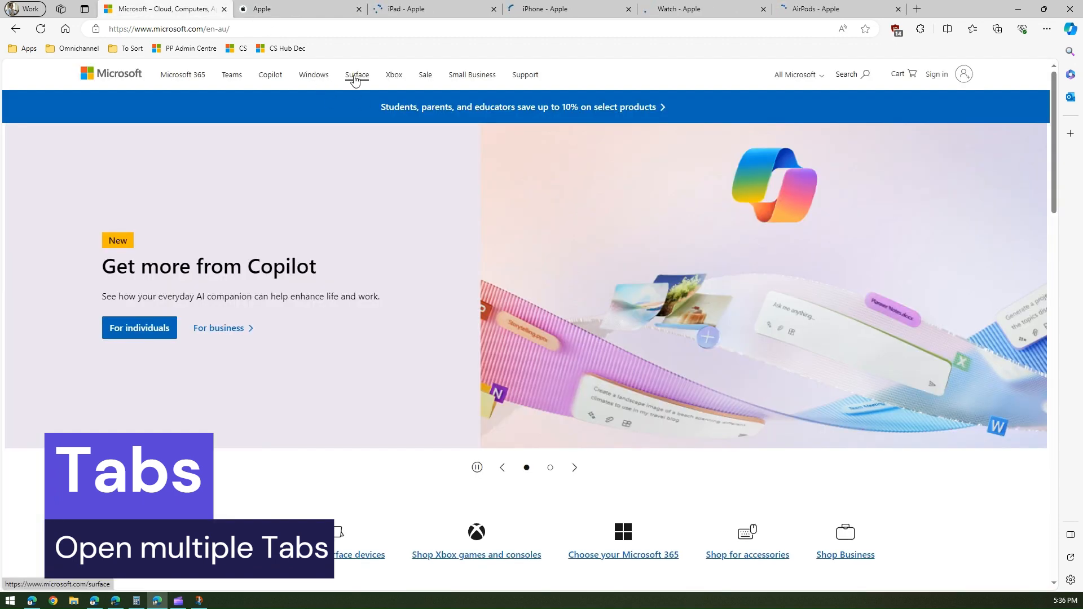
left_click(356, 74)
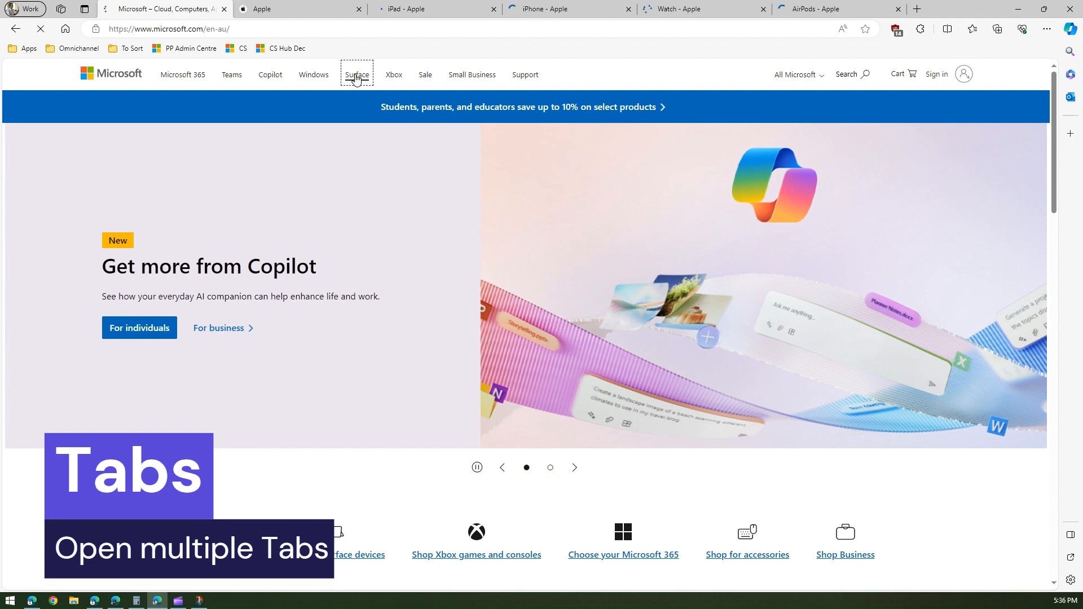
left_click(357, 75)
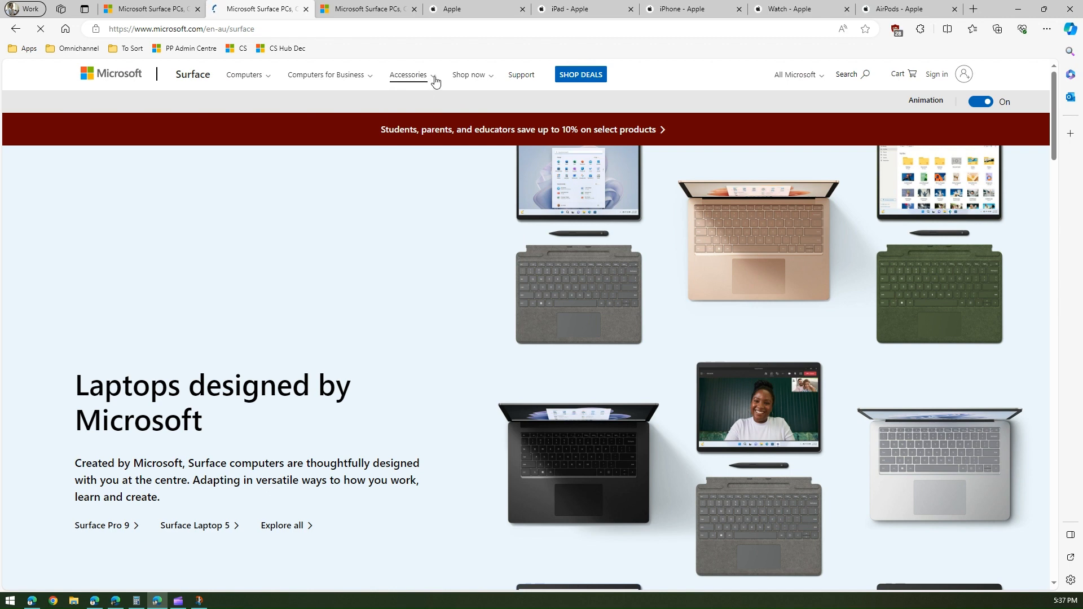
left_click(327, 74)
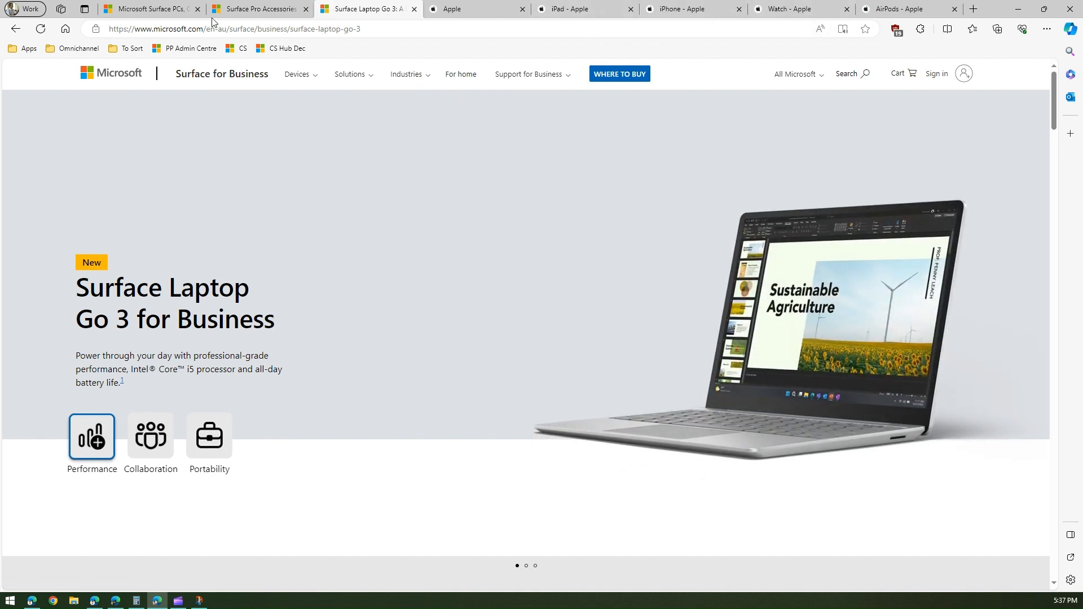
mouse_move(149, 7)
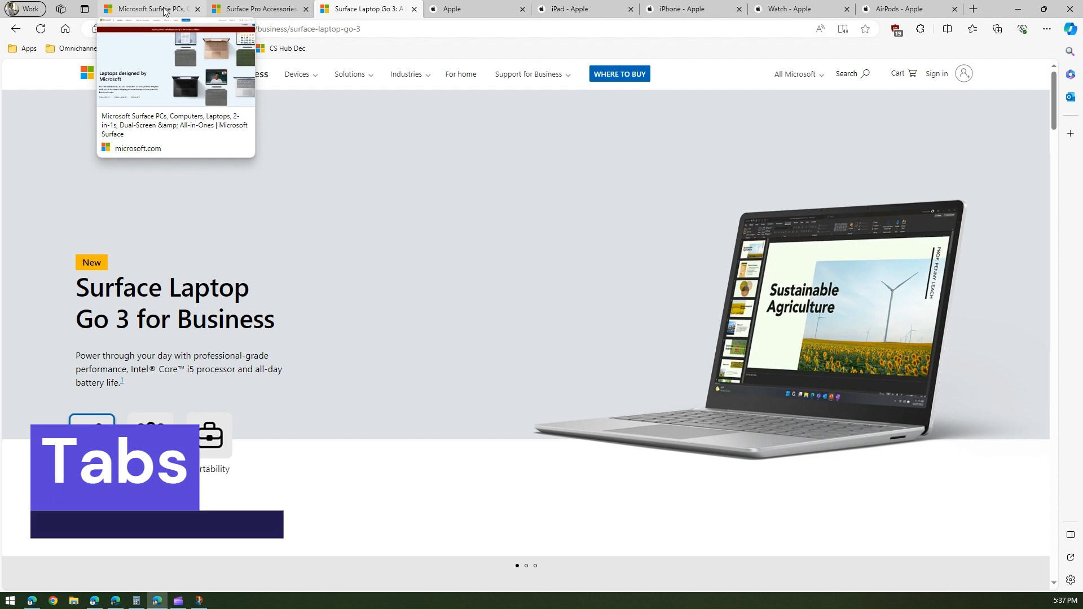
Put the Surface PCs tab into a new group named Microsoft, then view the Surface Pro Accessories tab
left_click(149, 8)
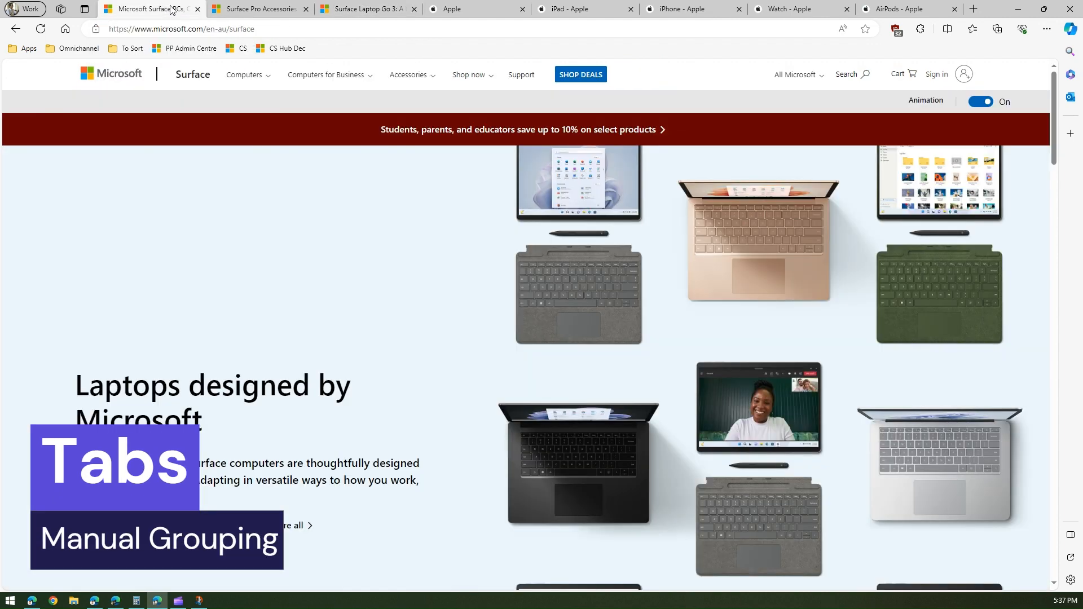
right_click(146, 9)
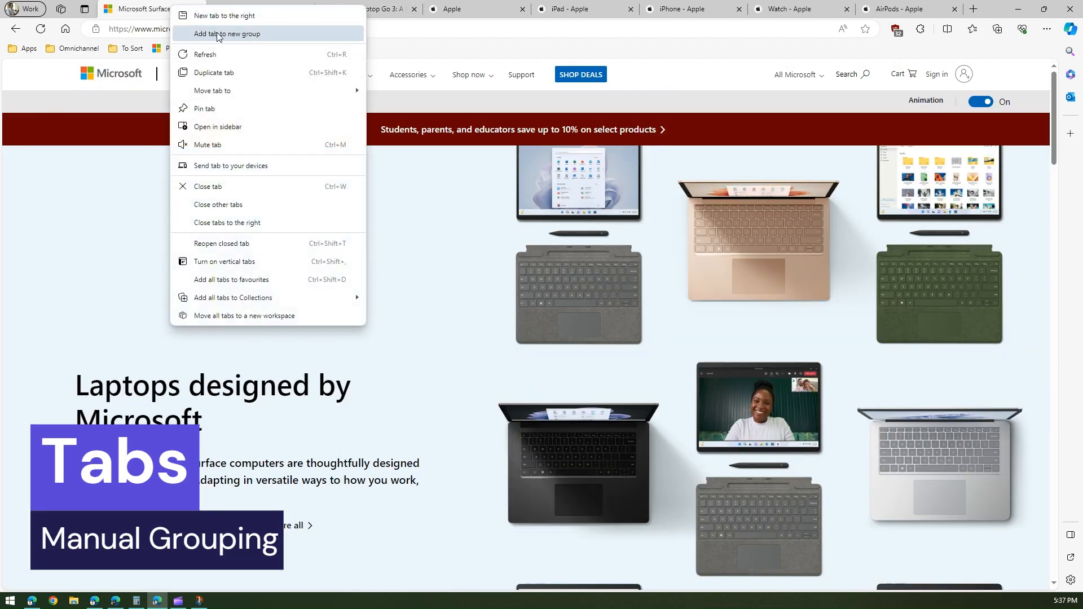
left_click(226, 32)
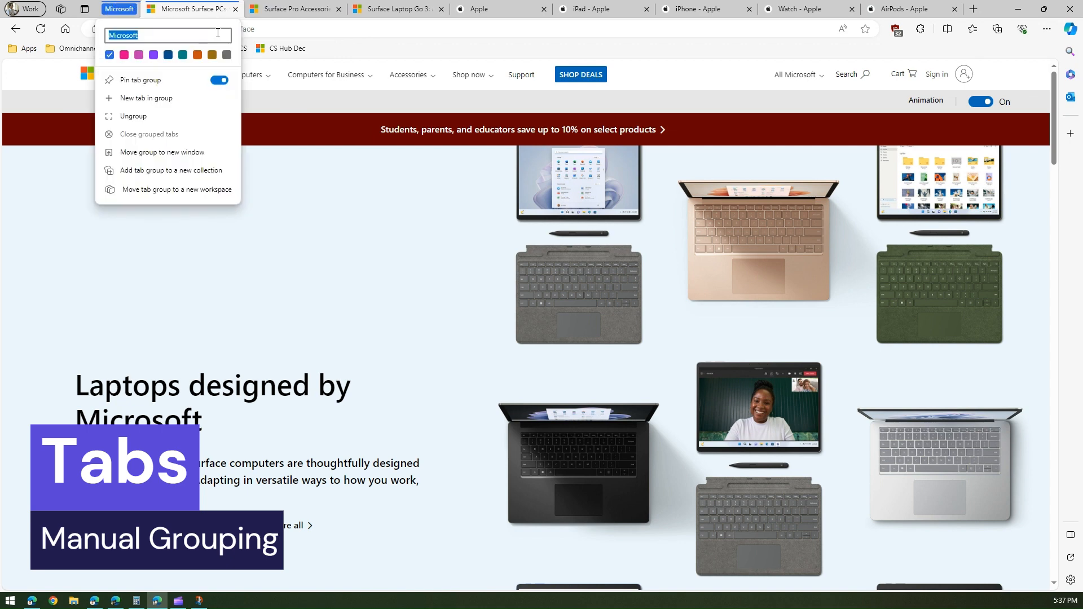
type("Micr")
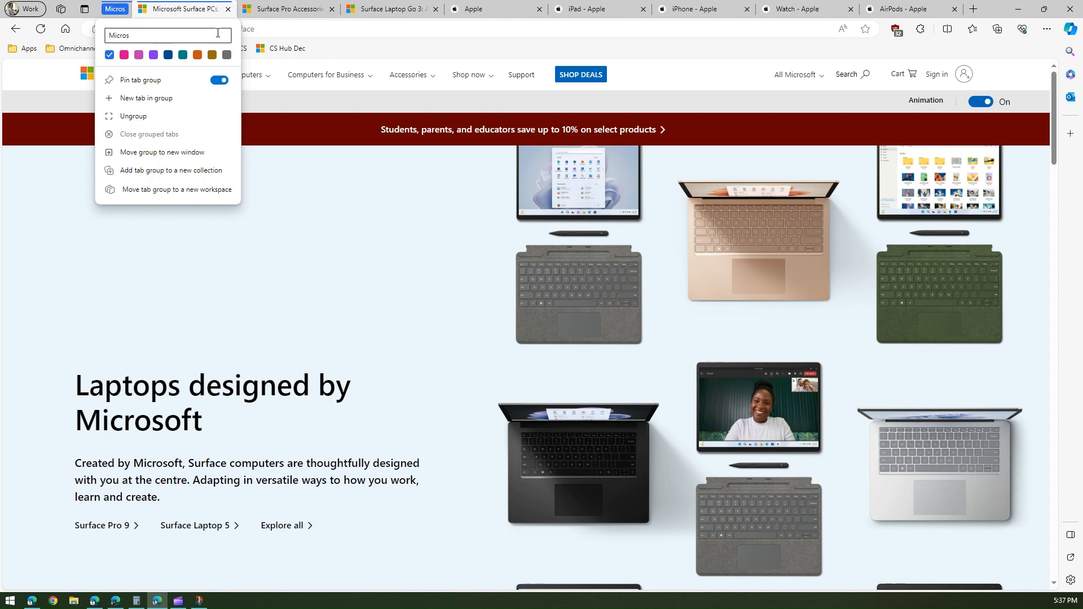
left_click(286, 9)
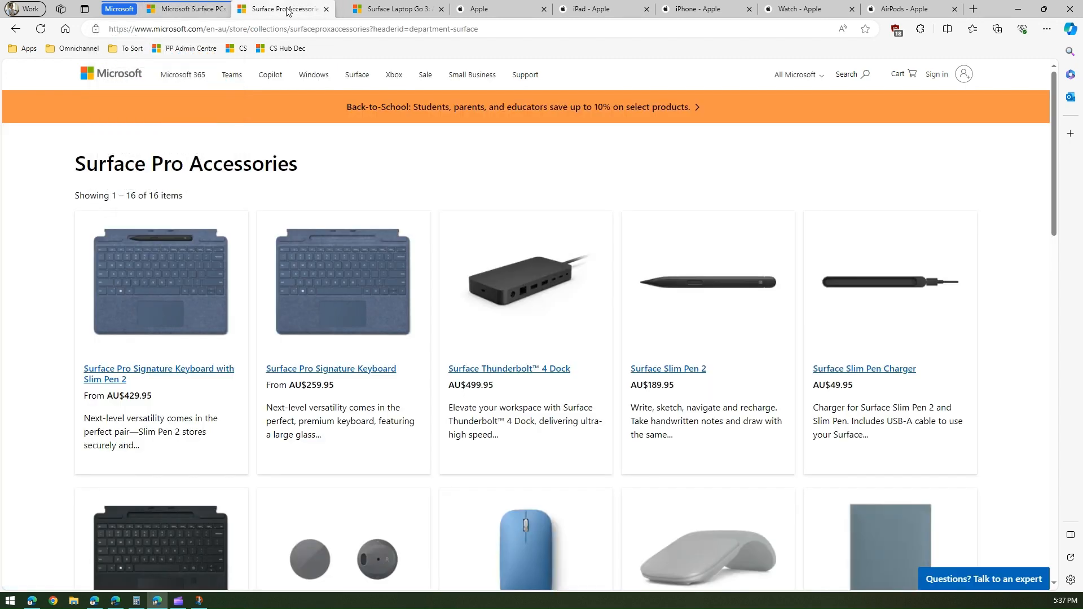
left_click(387, 8)
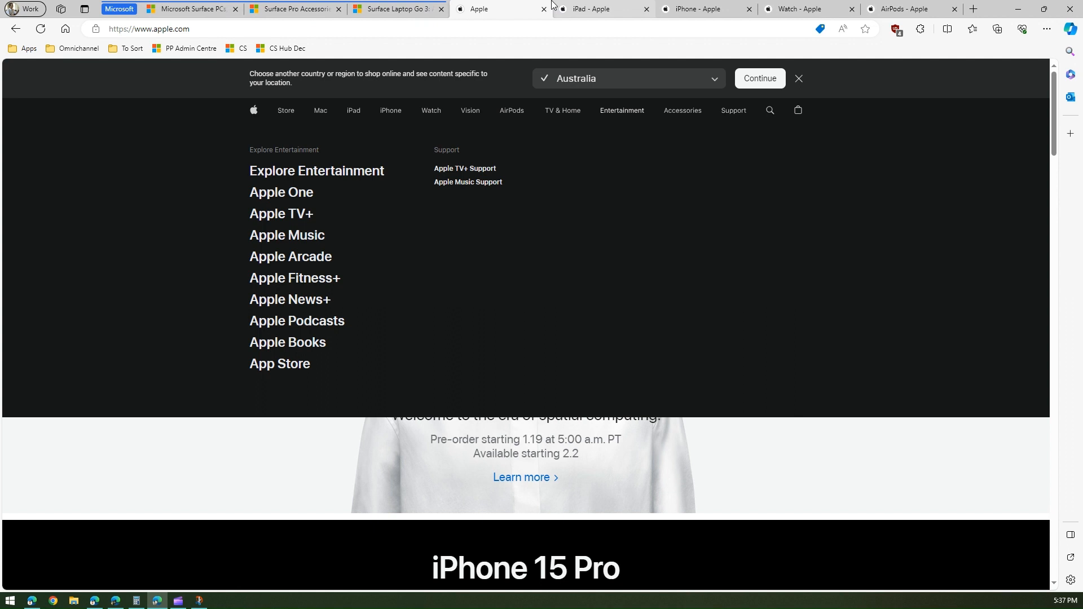
mouse_move(502, 23)
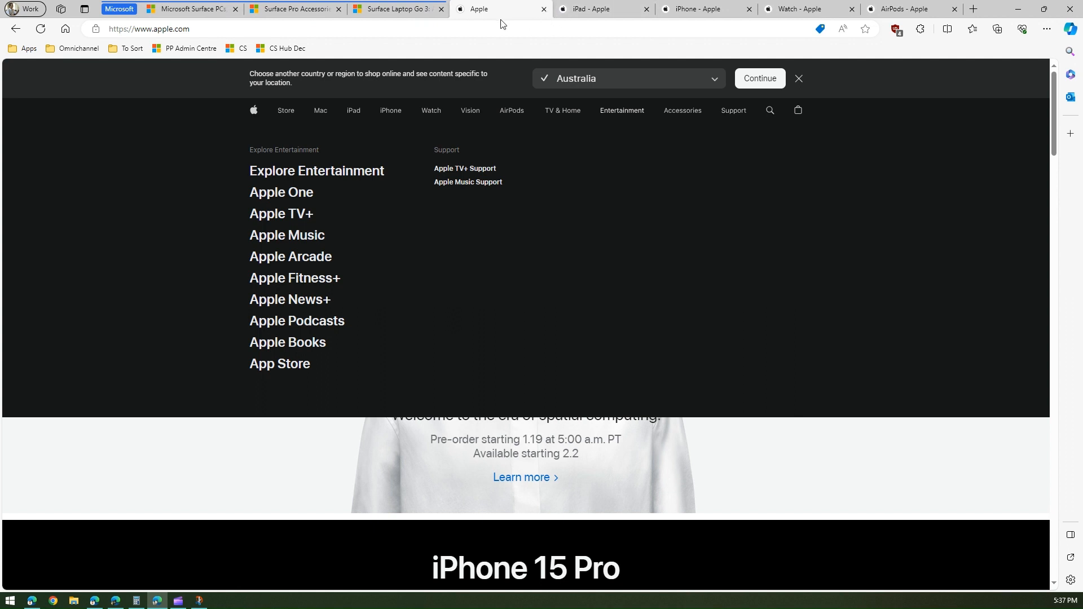
mouse_move(118, 8)
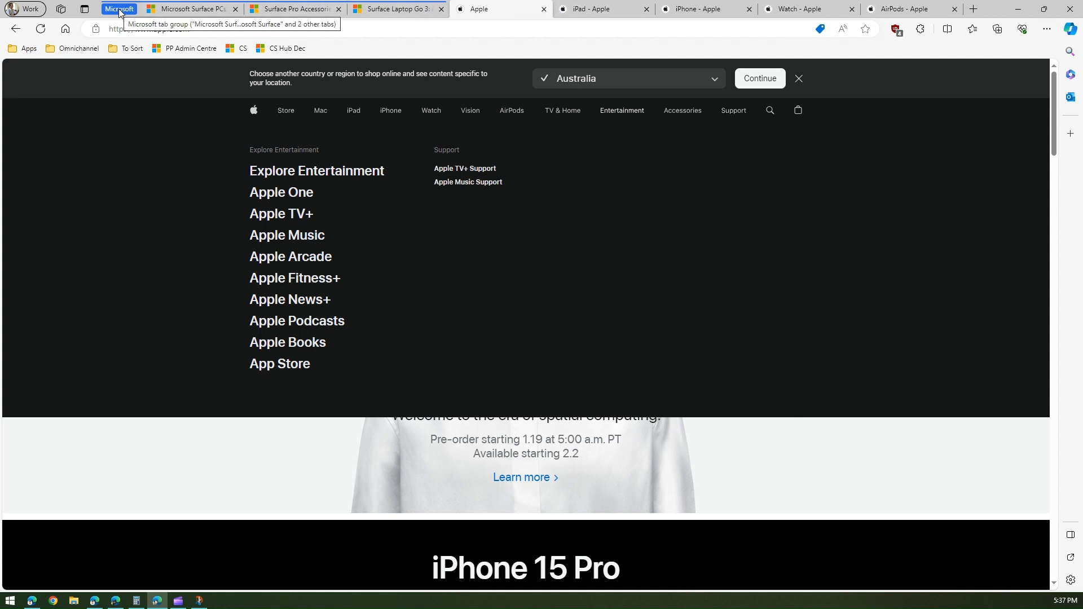
Close every tab in the Microsoft group from its group menu
left_click(119, 7)
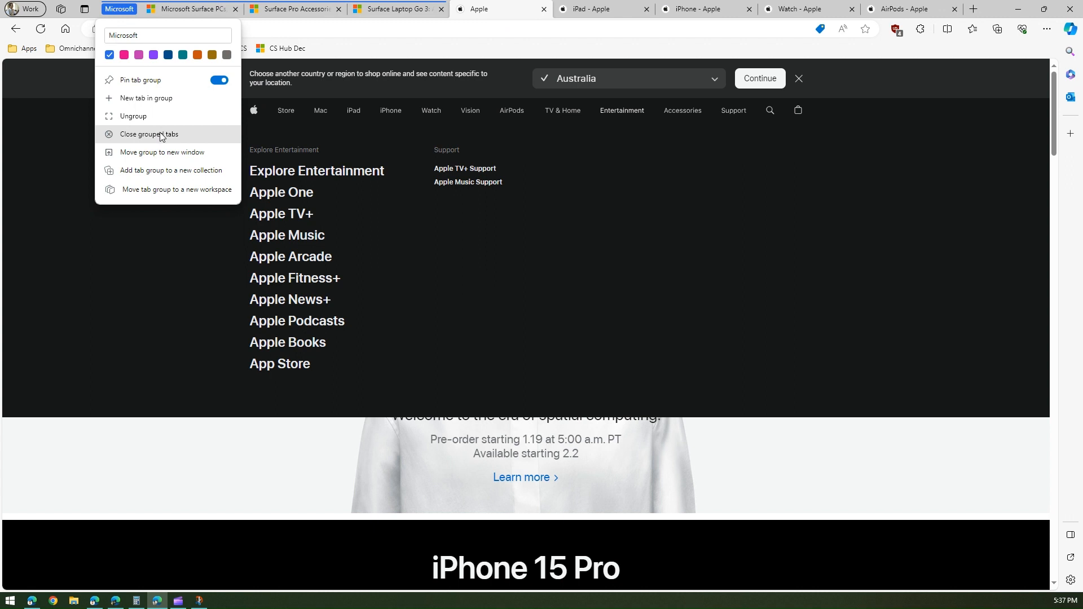
mouse_move(174, 141)
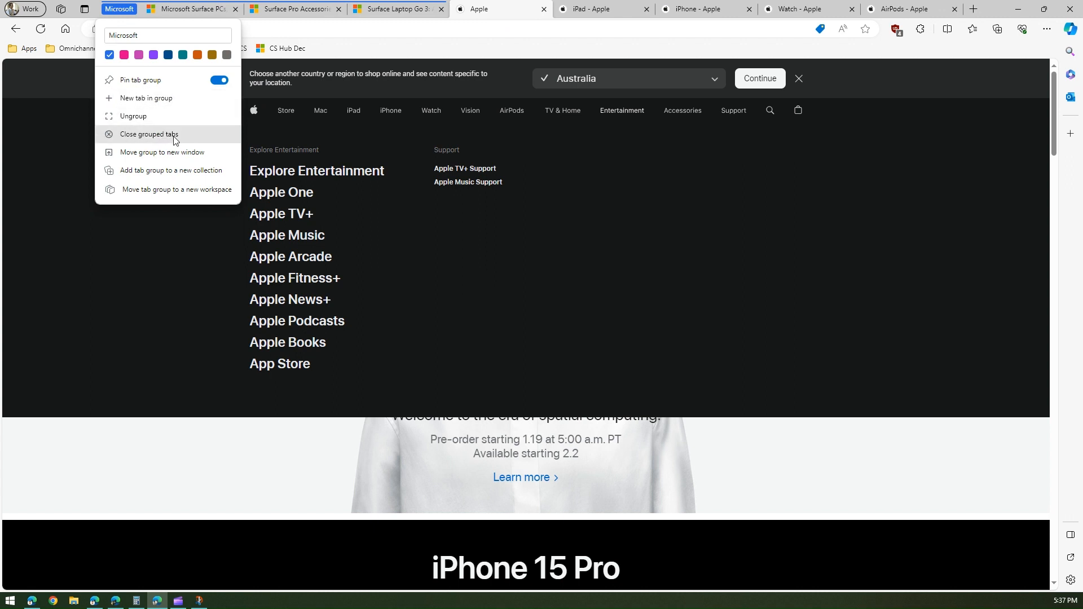
left_click(147, 134)
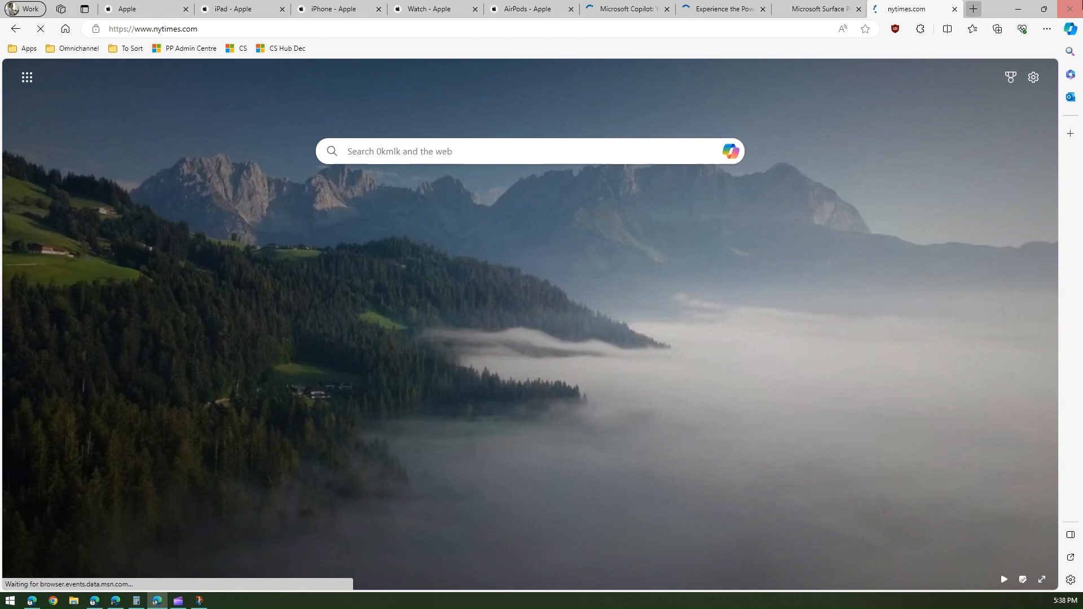
Add a new tab and load google.com in it
left_click(971, 9)
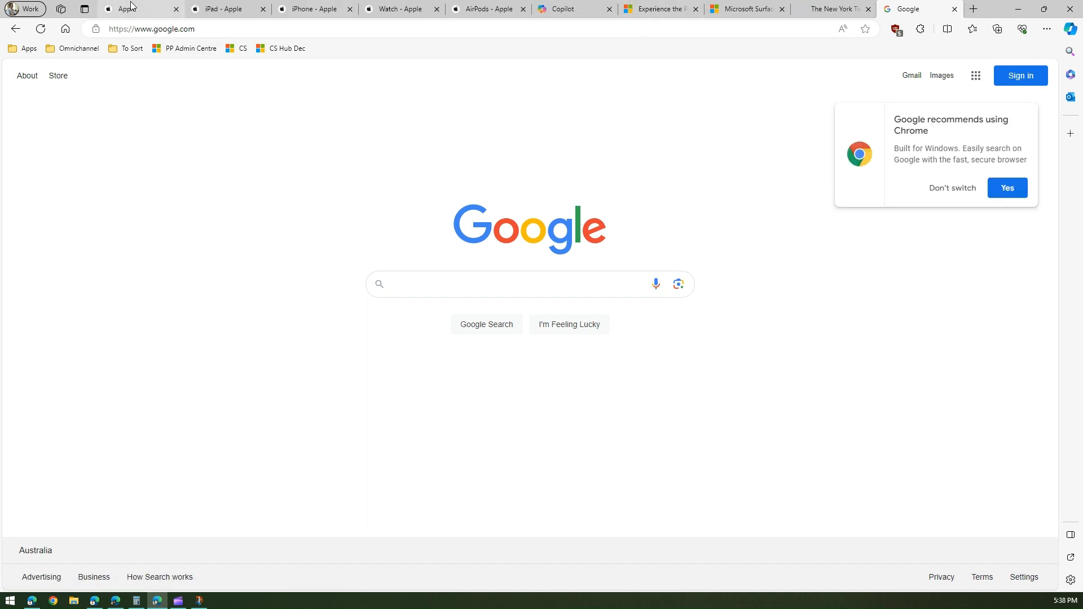
mouse_move(137, 7)
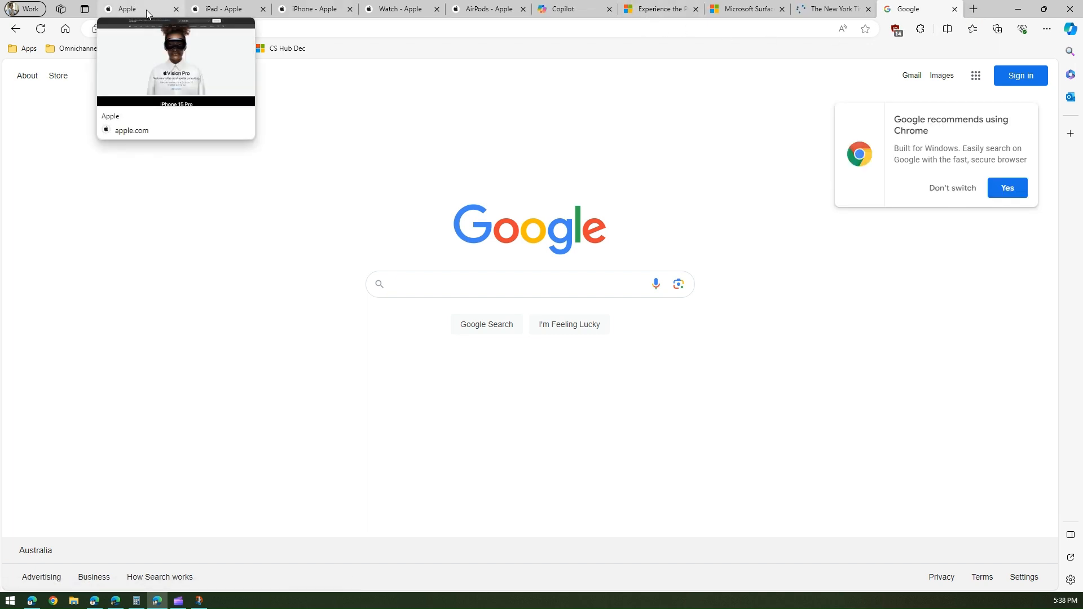
left_click(527, 284)
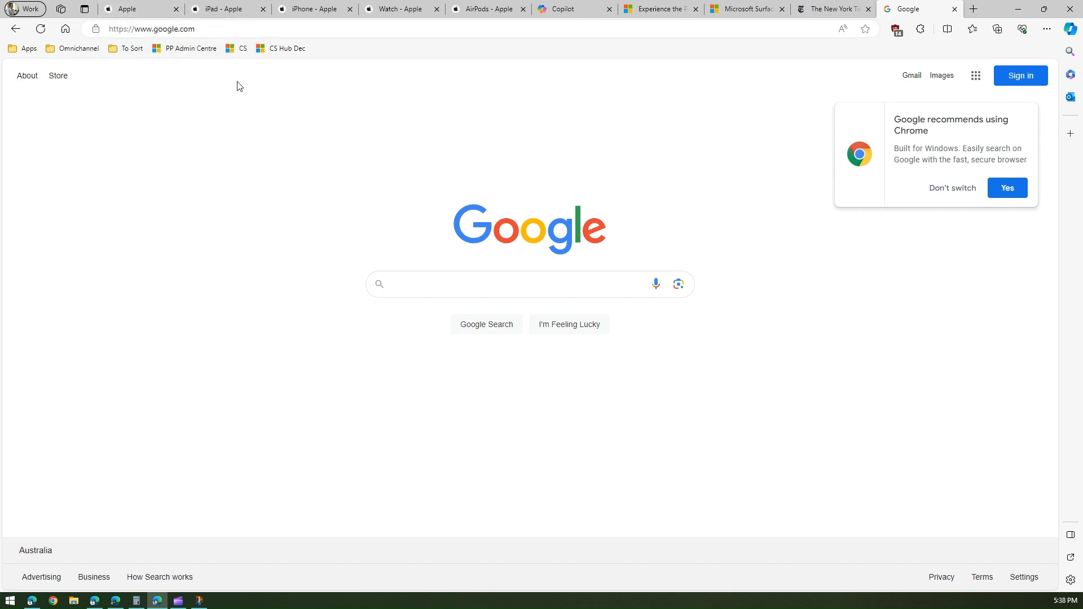
mouse_move(652, 10)
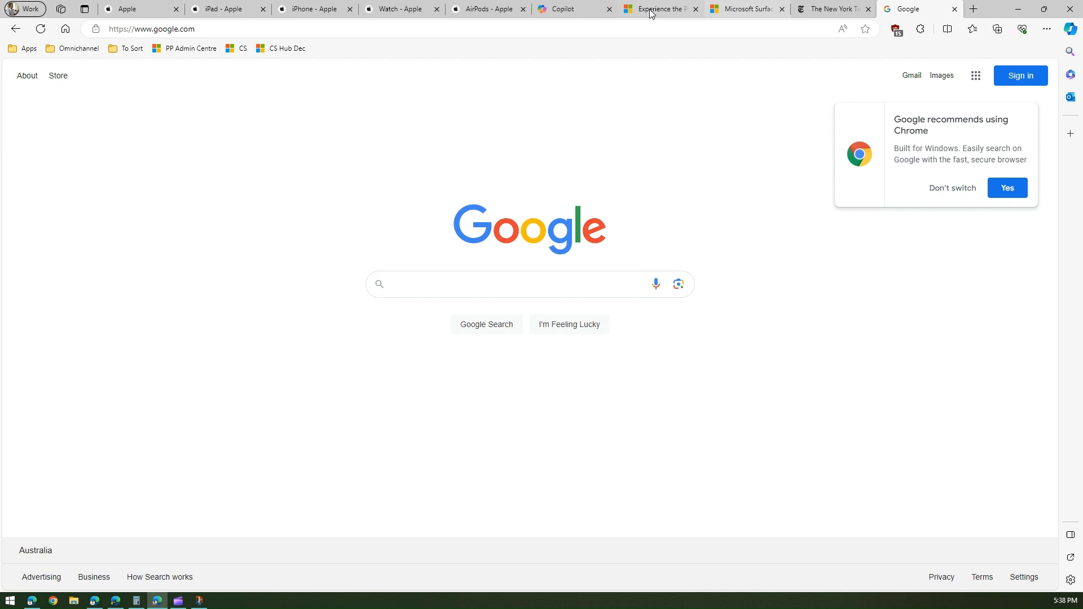
mouse_move(832, 9)
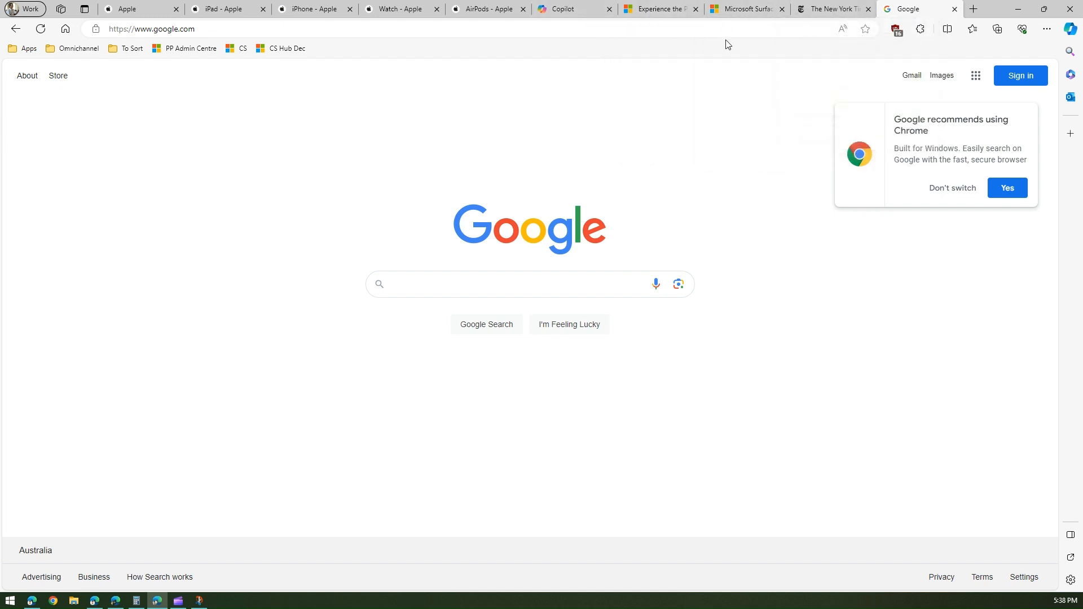
mouse_move(200, 66)
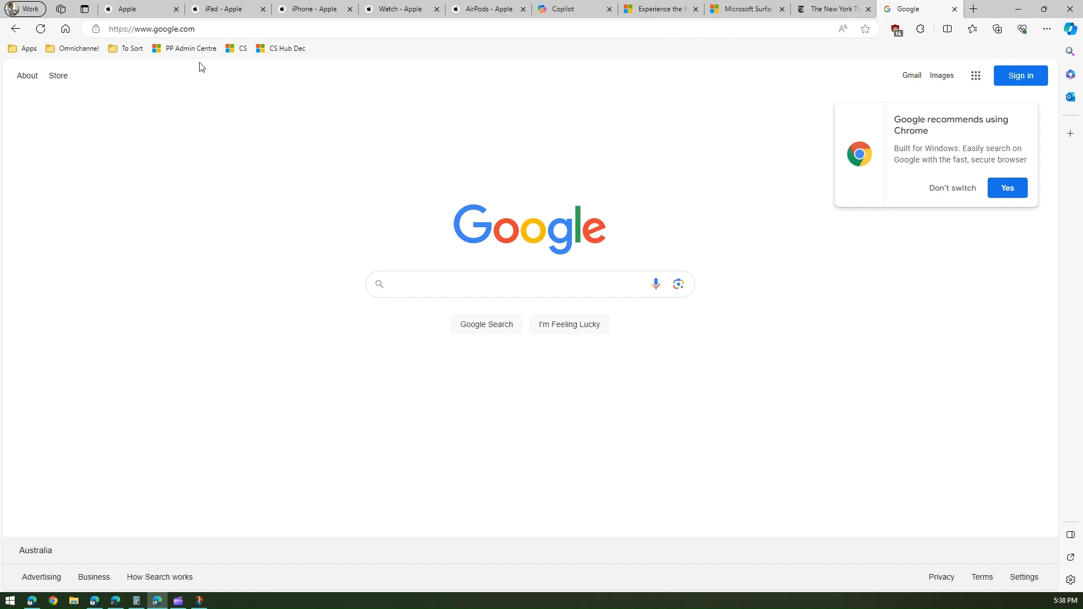
mouse_move(84, 9)
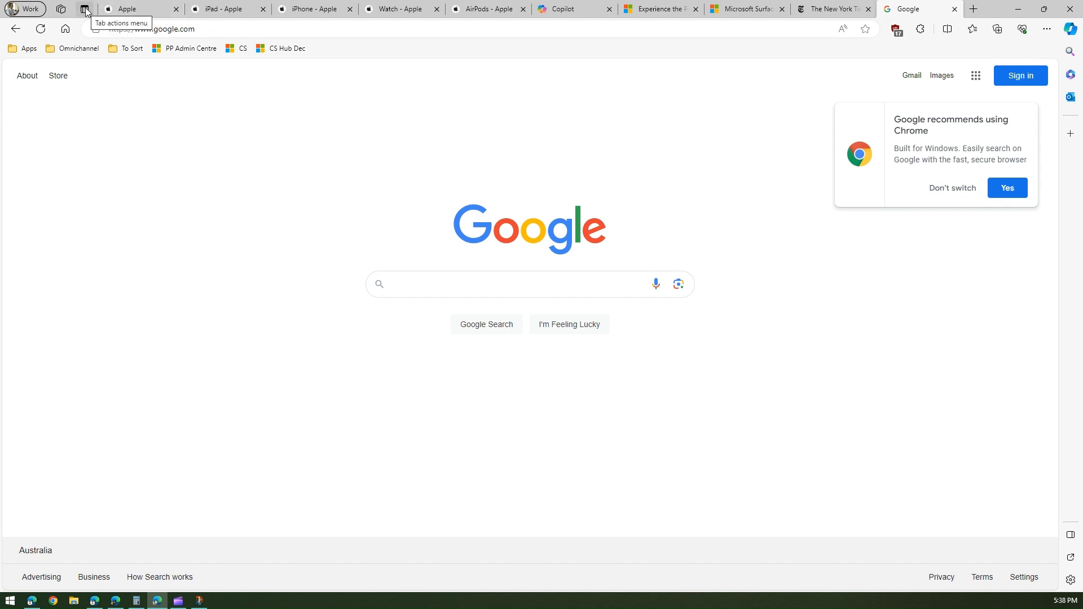
Run Group similar tabs (Preview) from the Tab actions menu
left_click(84, 9)
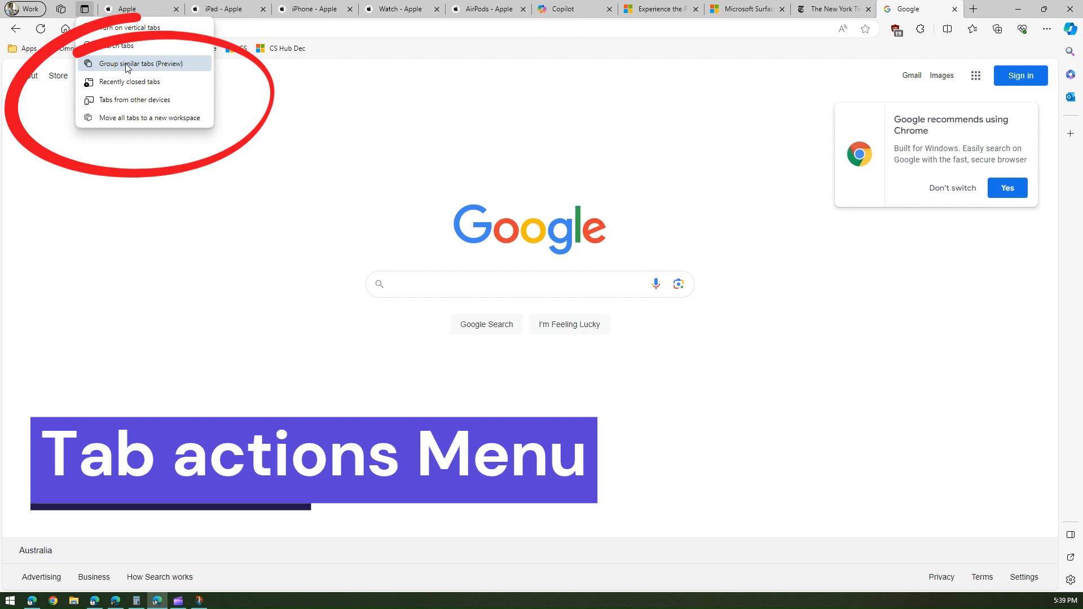
left_click(144, 63)
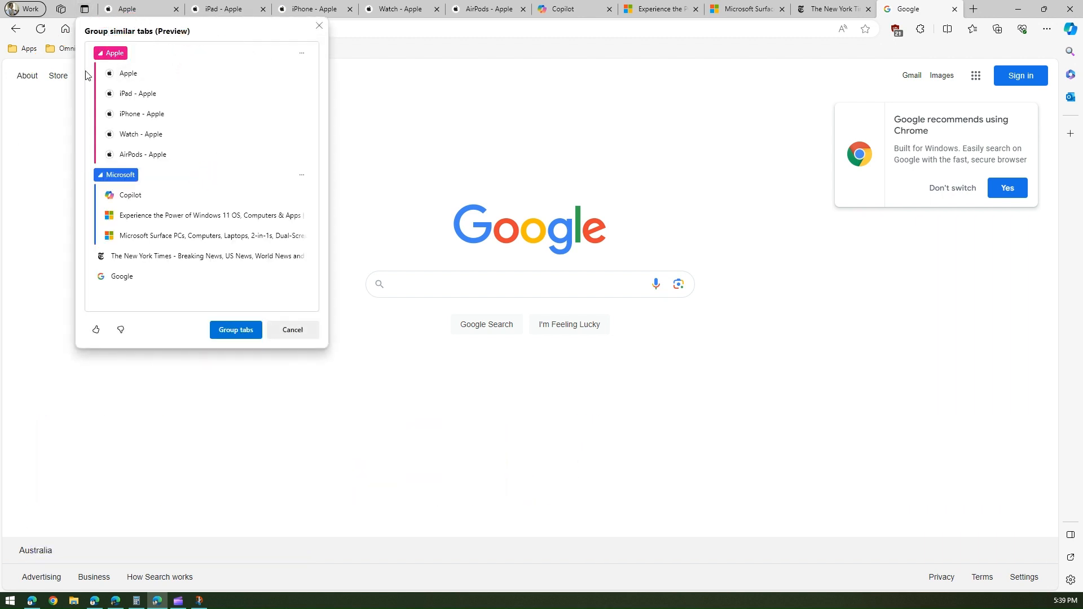
mouse_move(365, 14)
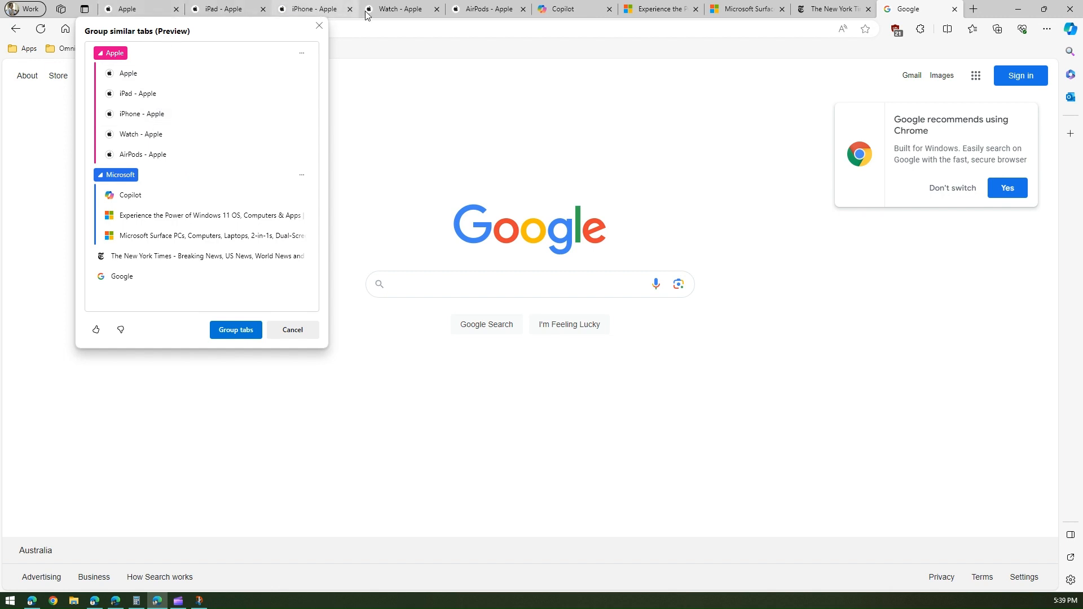
mouse_move(128, 74)
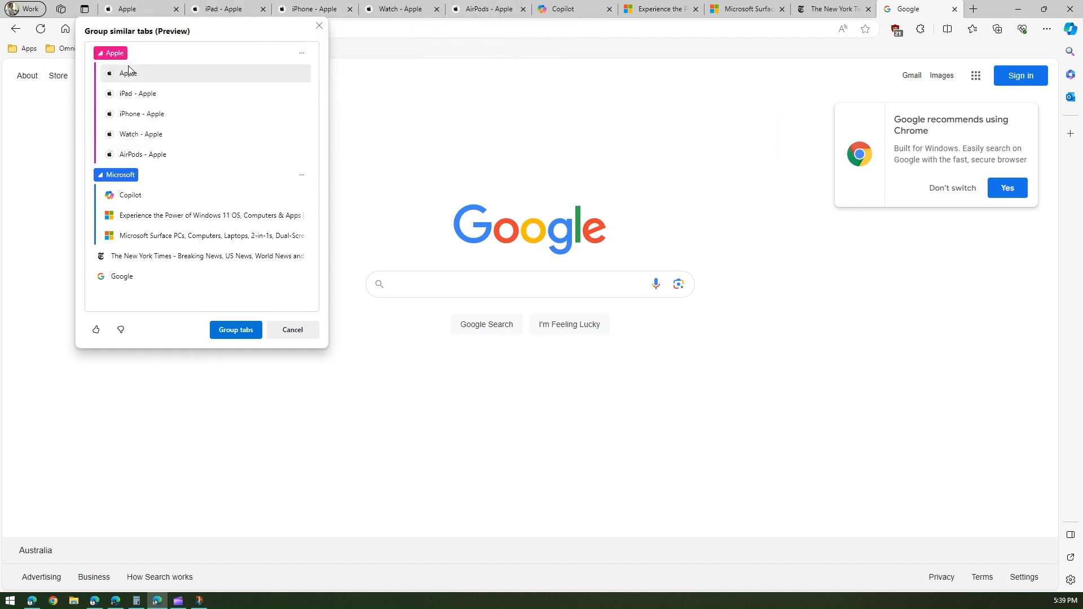
mouse_move(114, 53)
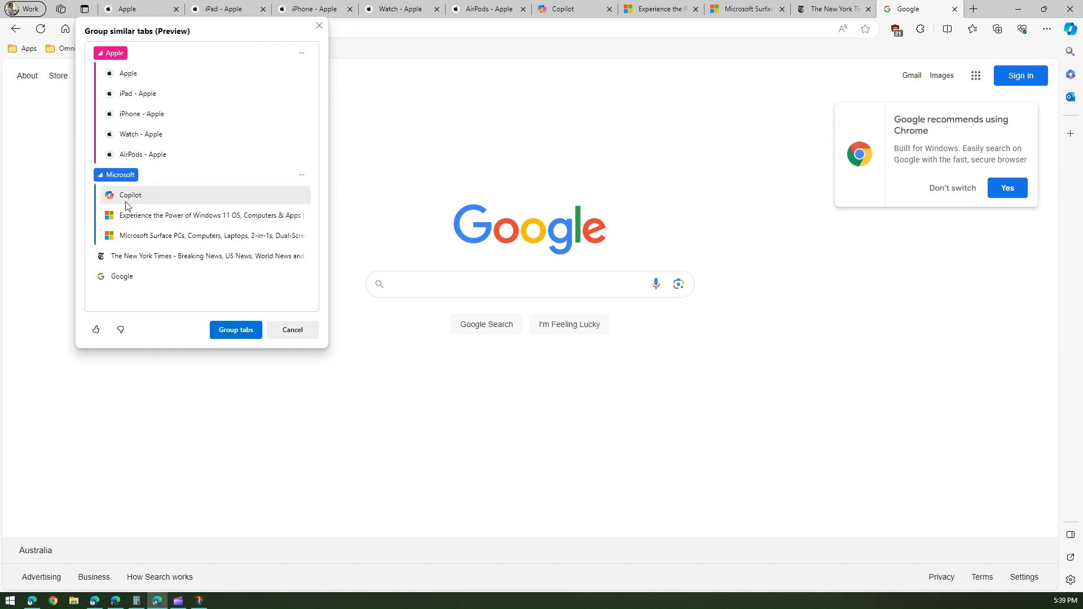
mouse_move(118, 174)
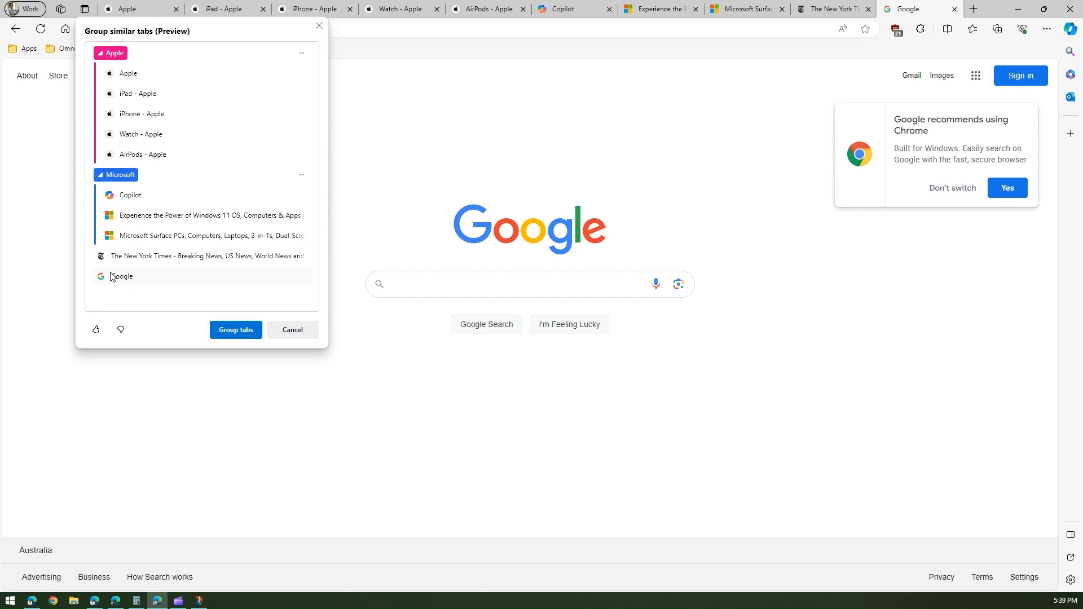
mouse_move(134, 261)
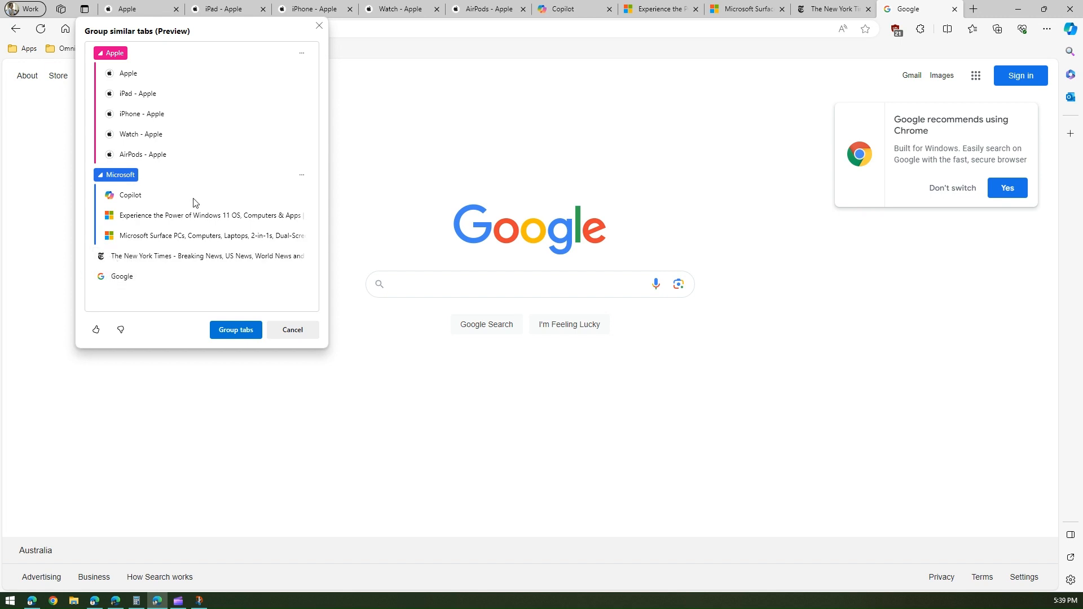
mouse_move(154, 266)
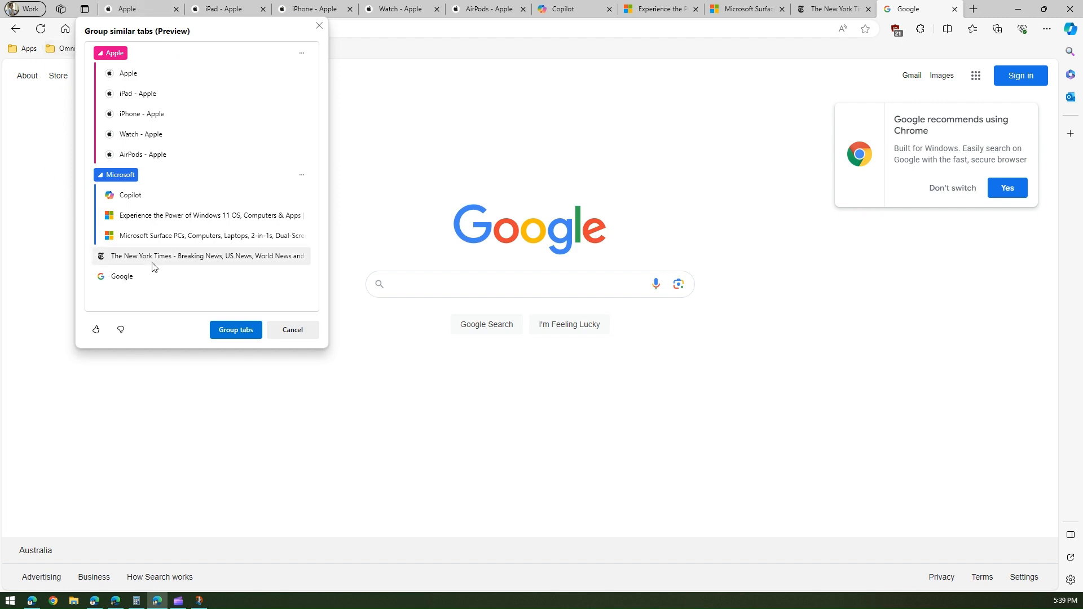
mouse_move(261, 285)
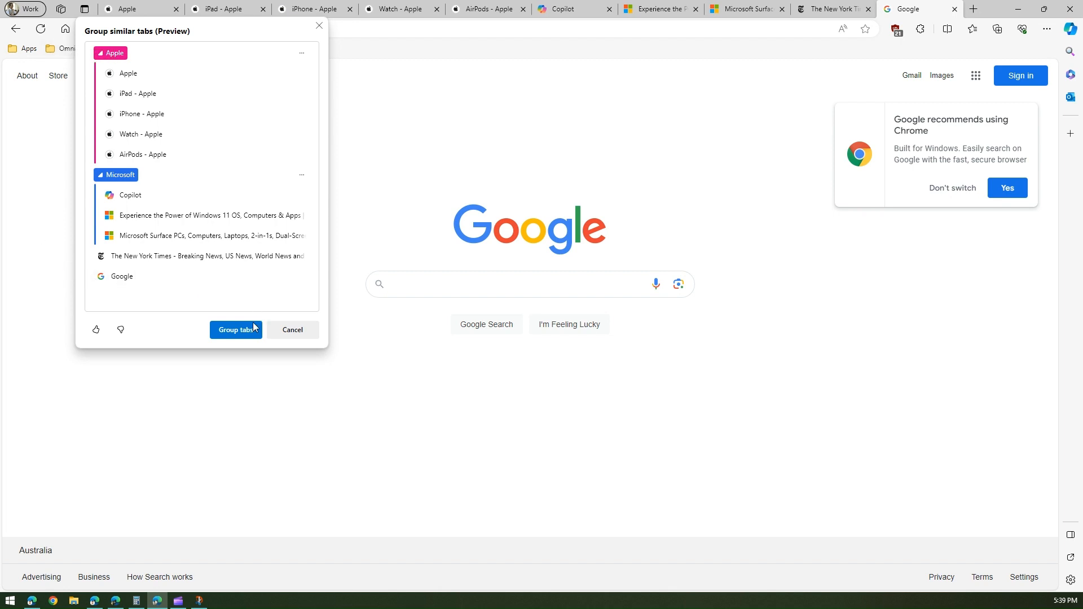
Accept the suggested Apple (five tabs) and Microsoft (three tabs) groups
left_click(235, 329)
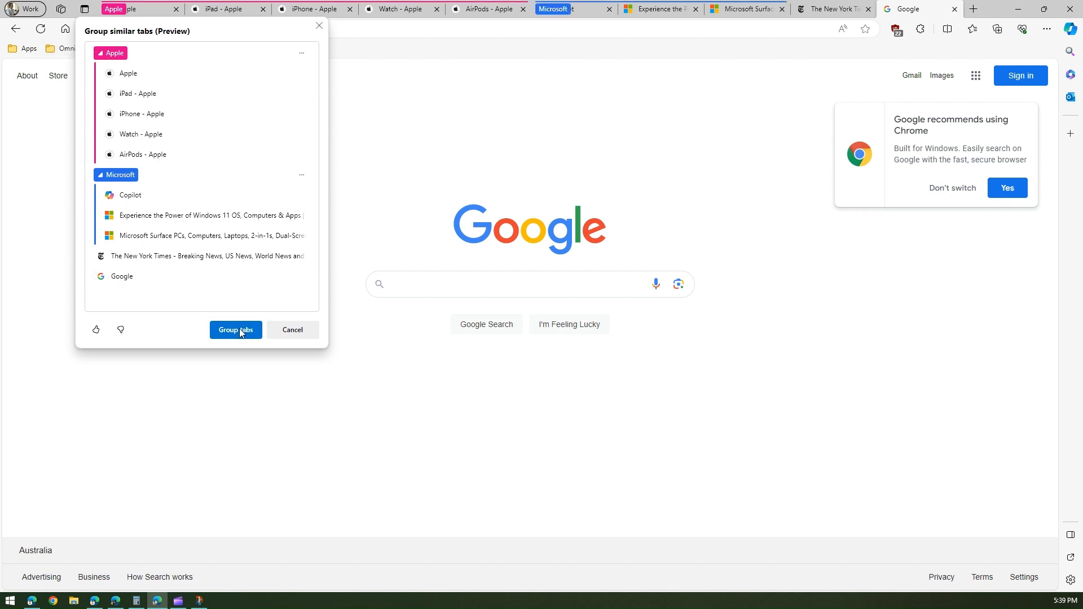
Place the cursor in the Google search box, closing the grouping preview
left_click(236, 329)
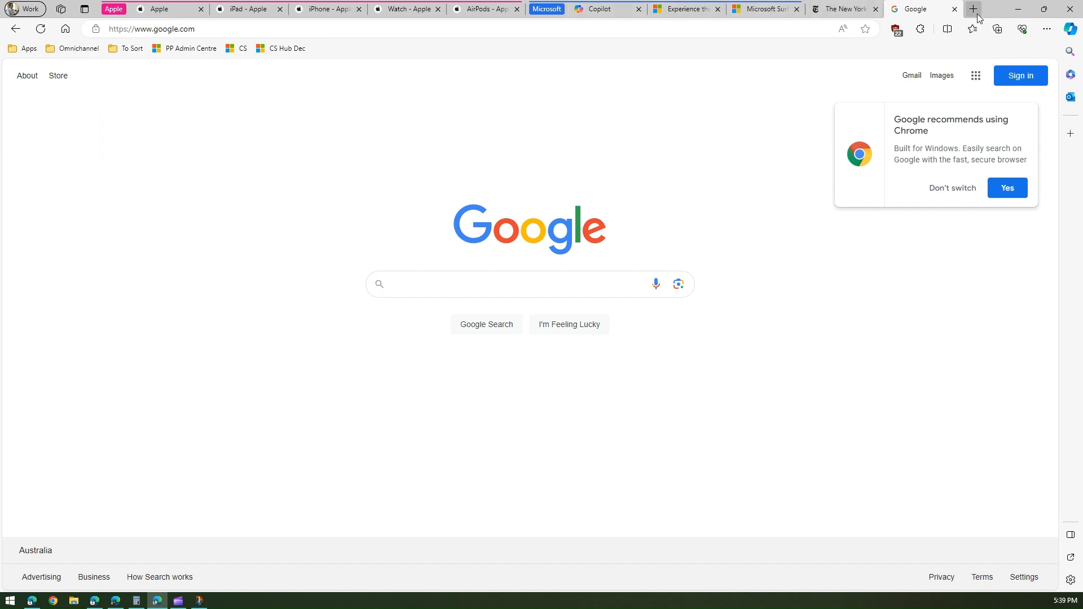
mouse_move(678, 284)
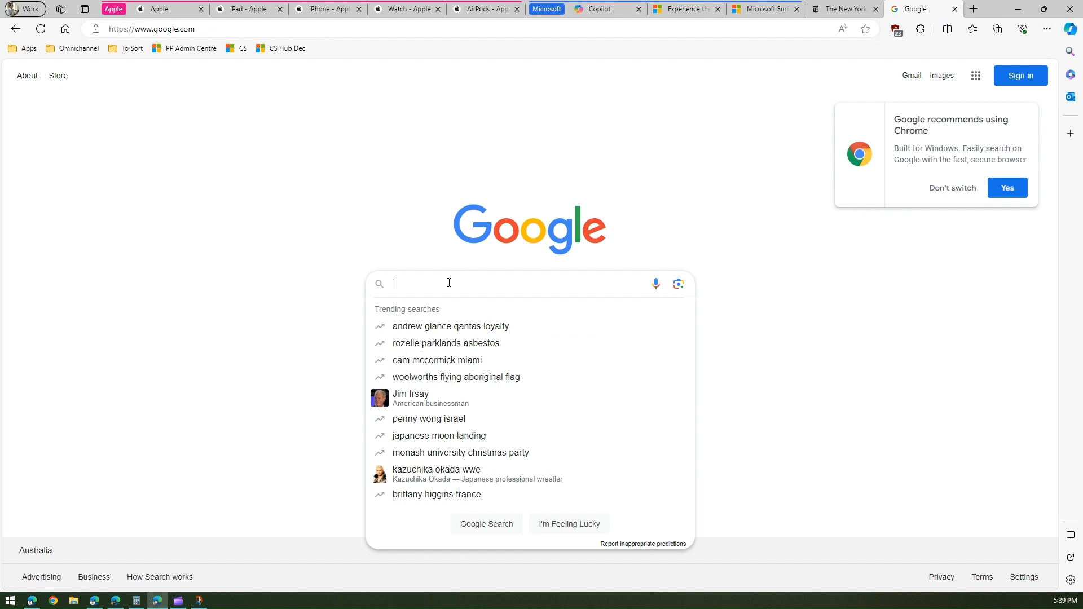
Search Google for 'northern lights' and scroll through the results
type("norteh")
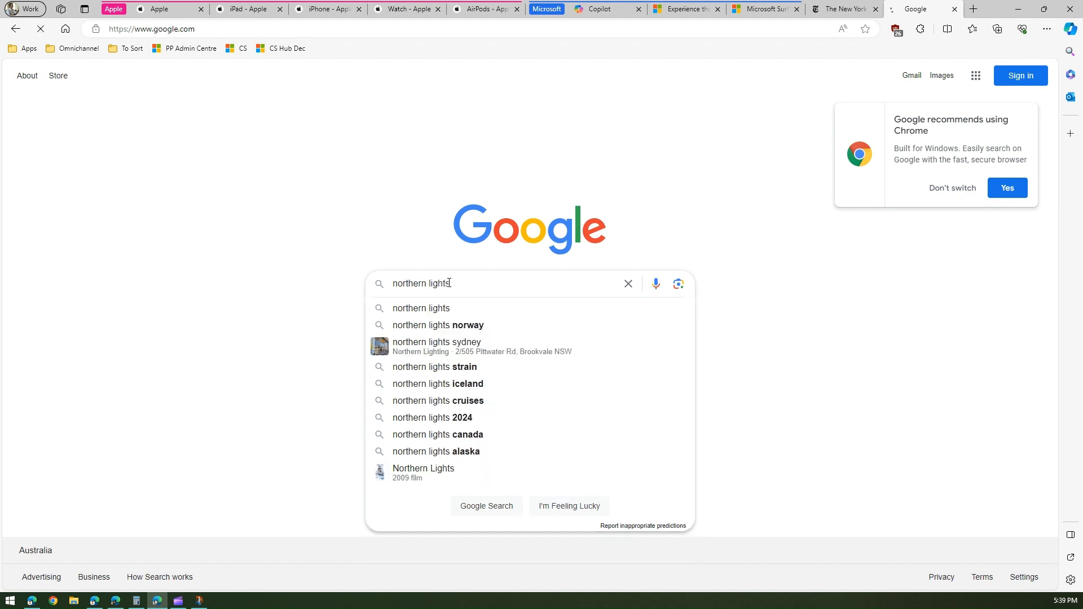
key("Enter")
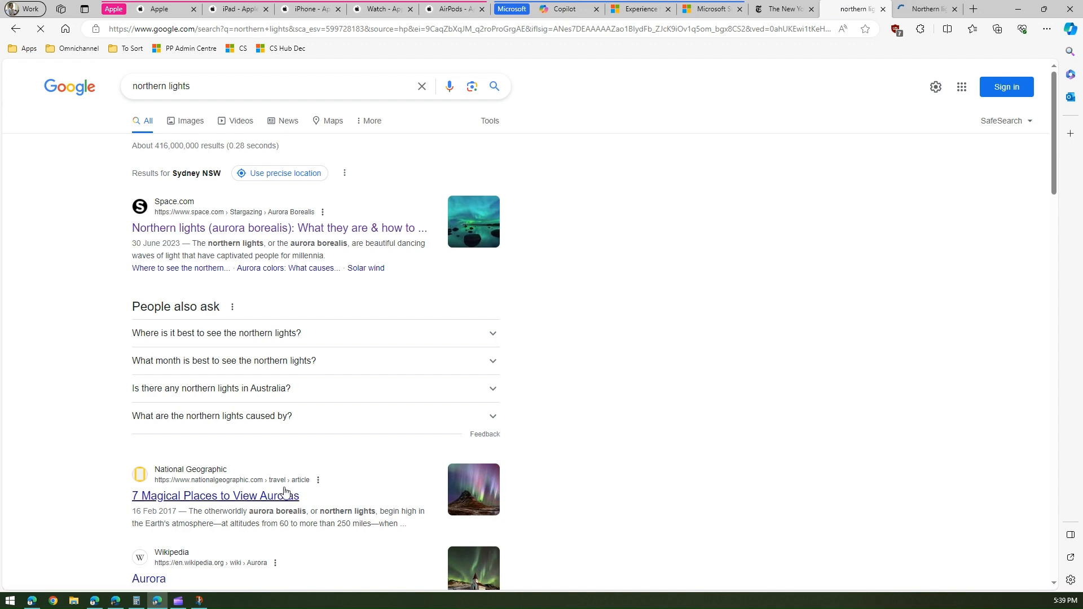
scroll("down", 3)
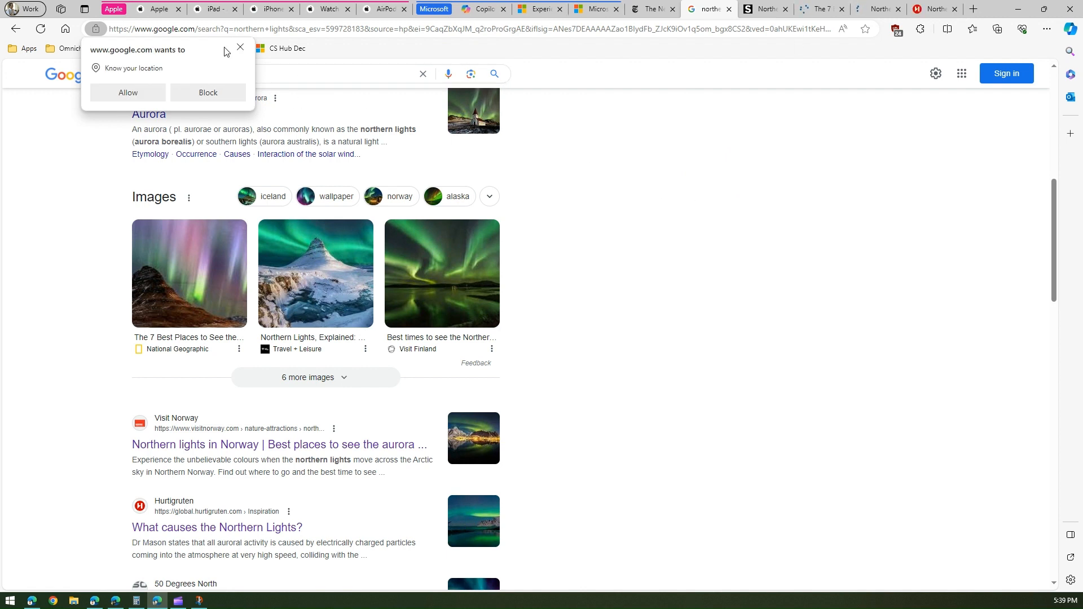
Dismiss Google's 'Know your location' prompt
left_click(240, 47)
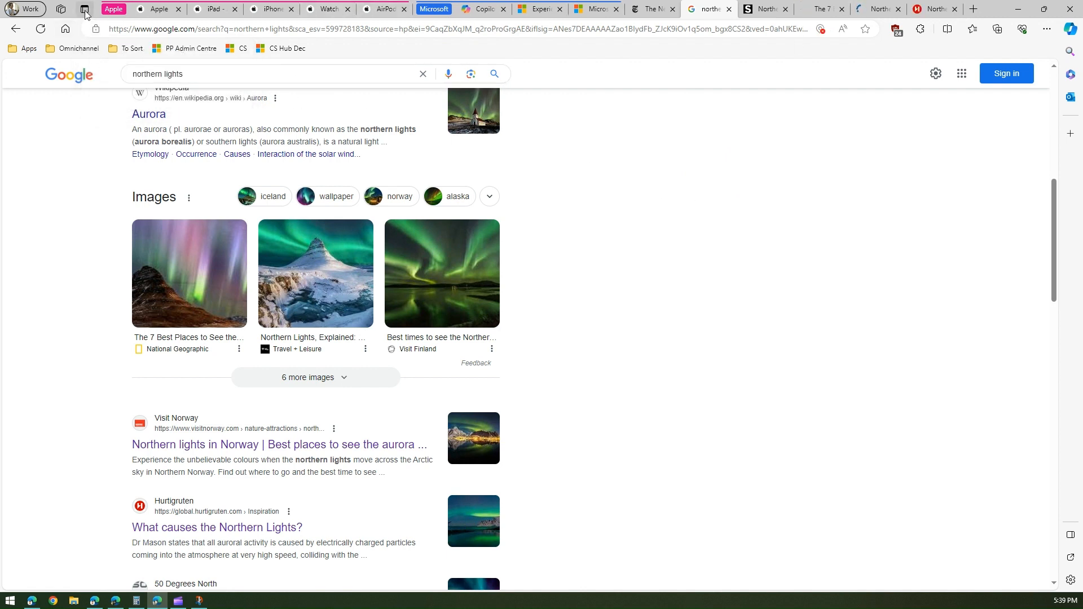
Run Group similar tabs again and accept the Northern lights, Apple and Microsoft groups
left_click(85, 8)
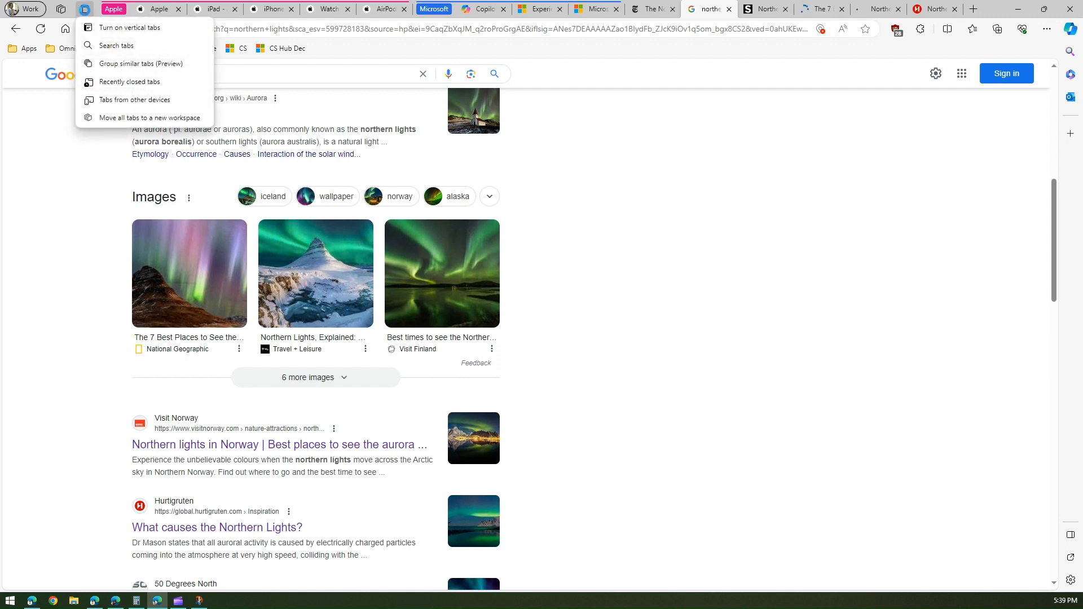
left_click(141, 63)
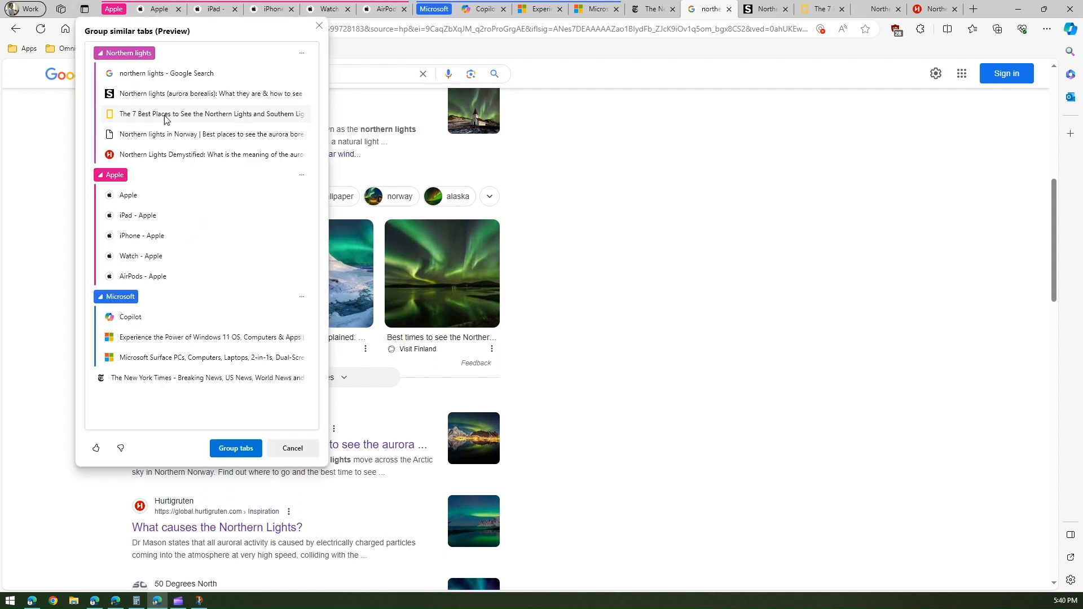
mouse_move(128, 53)
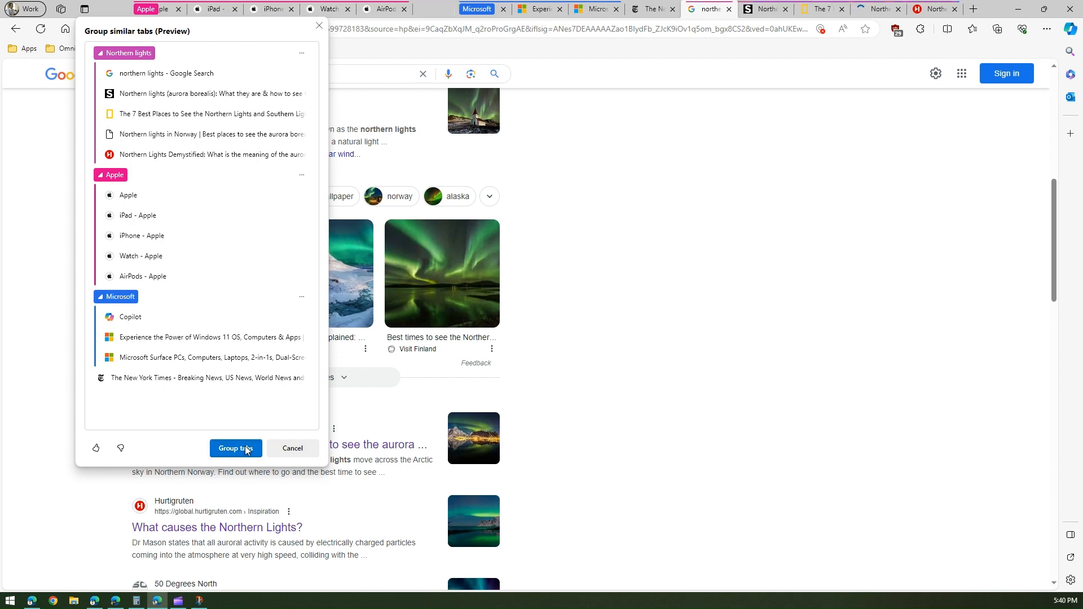
left_click(236, 447)
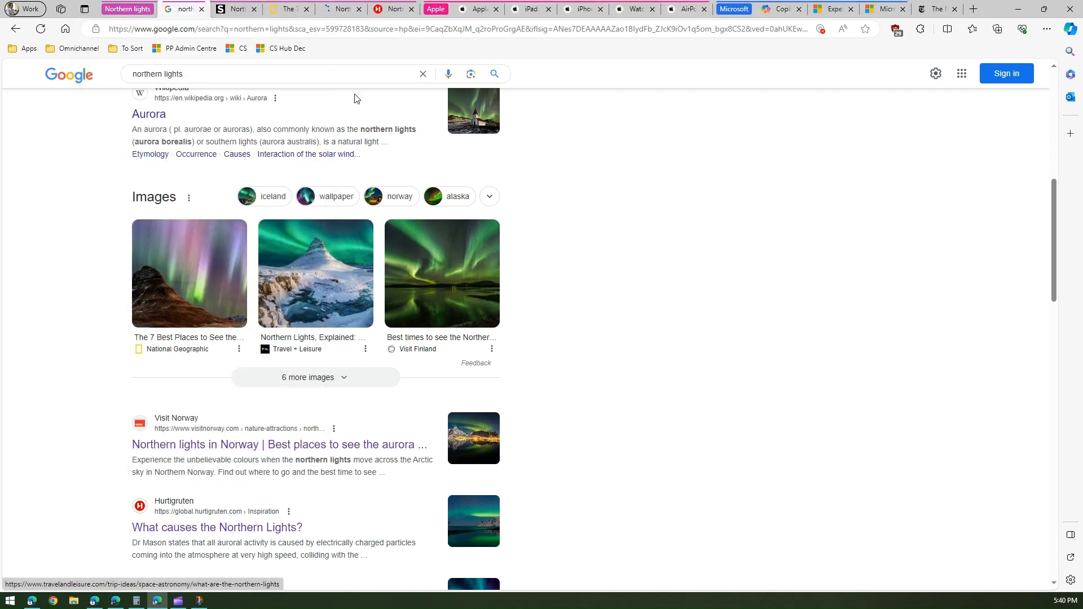
Collapse the Apple and Microsoft groups so only Northern lights stays expanded on the aurora article
left_click(174, 9)
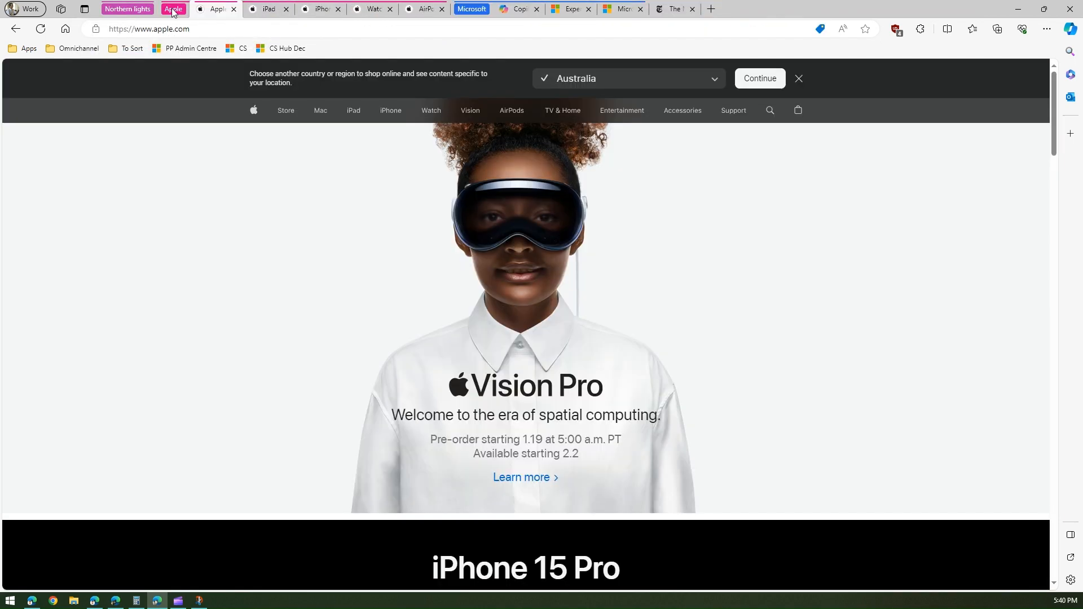
left_click(210, 8)
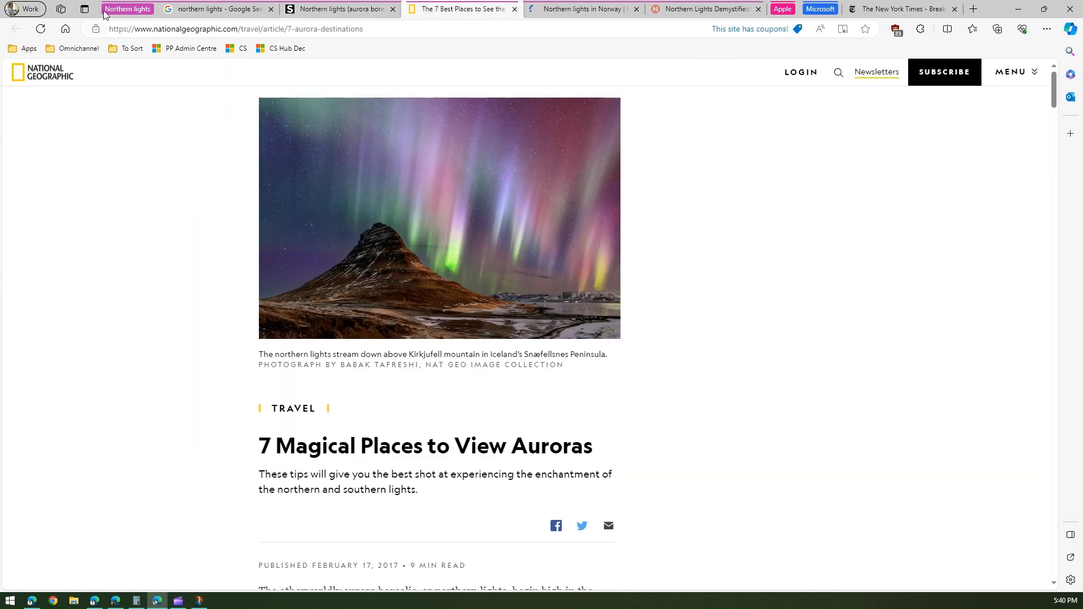
mouse_move(85, 9)
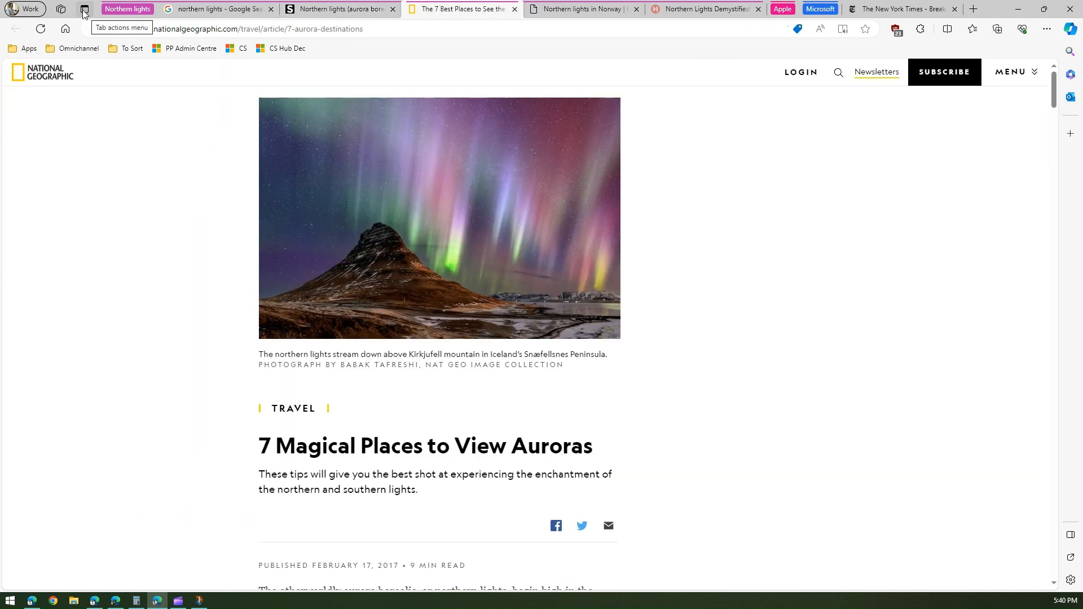
Reopen the Tab actions menu showing Group similar tabs (Preview)
left_click(84, 9)
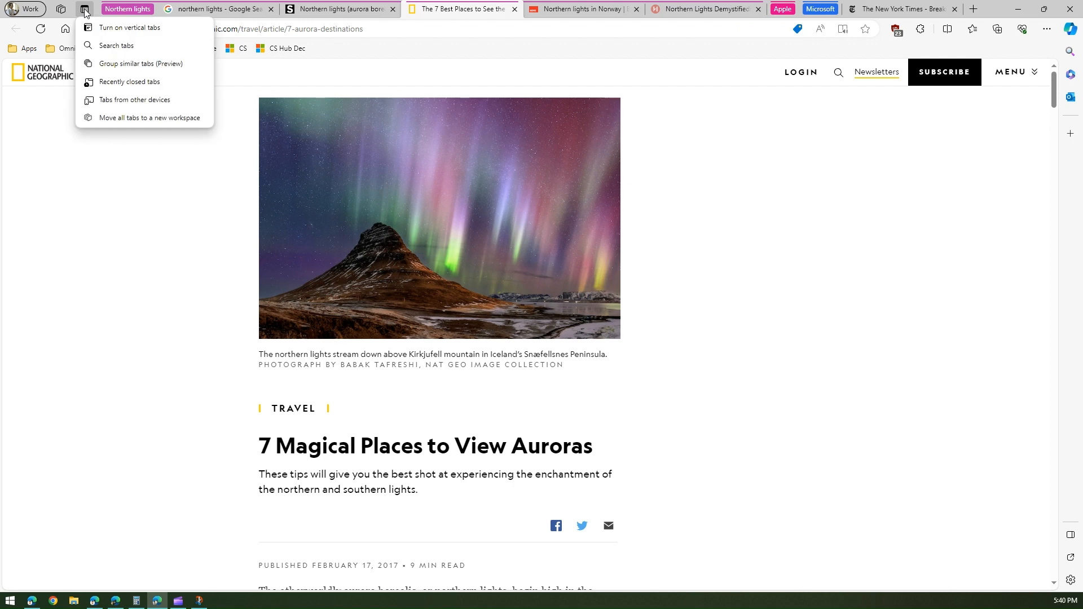
mouse_move(133, 63)
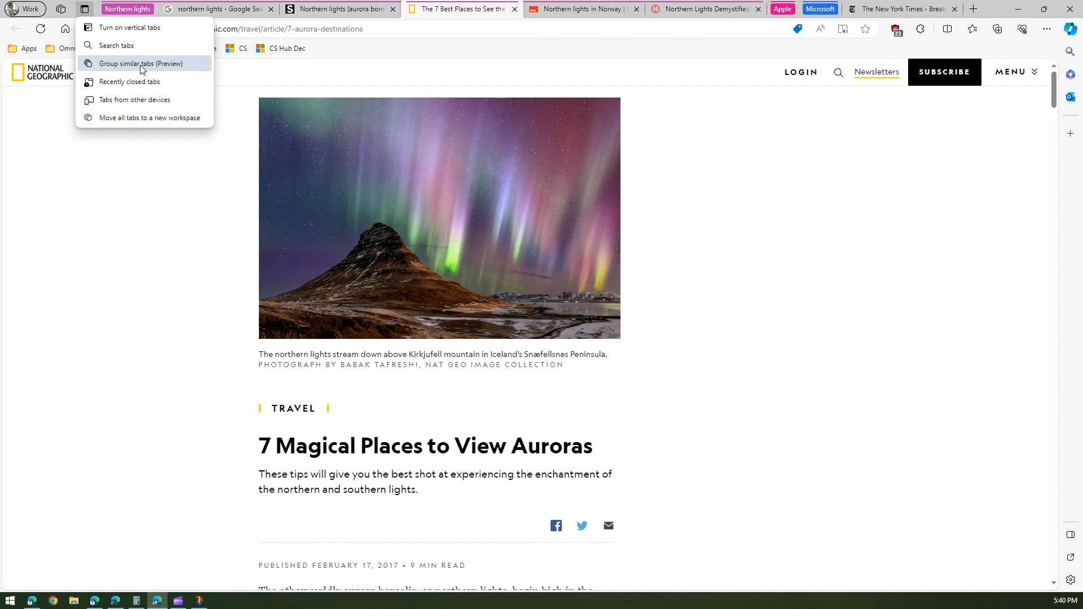
mouse_move(975, 228)
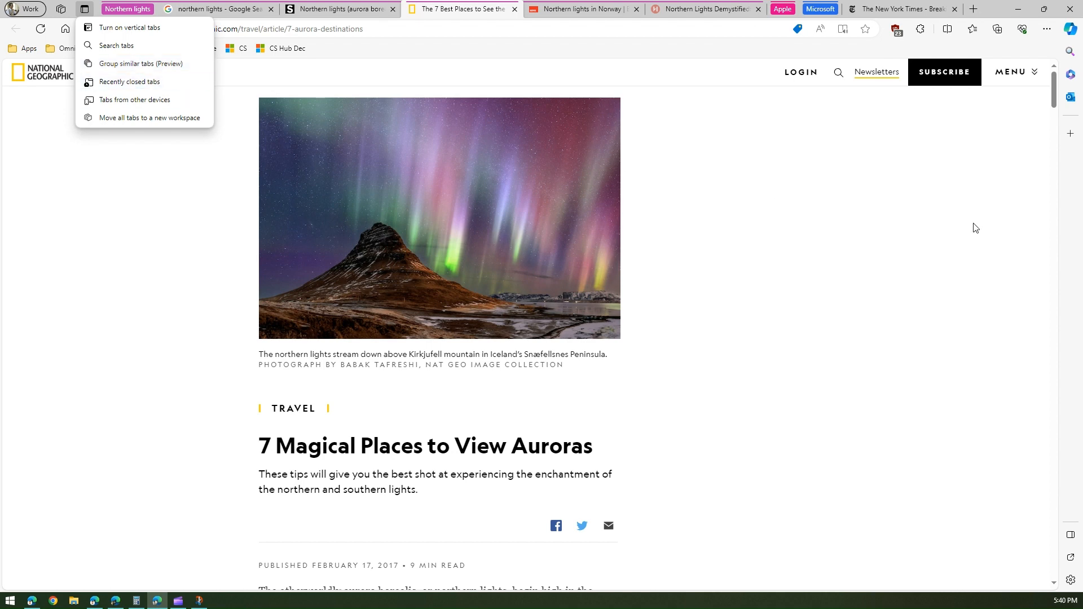
mouse_move(918, 256)
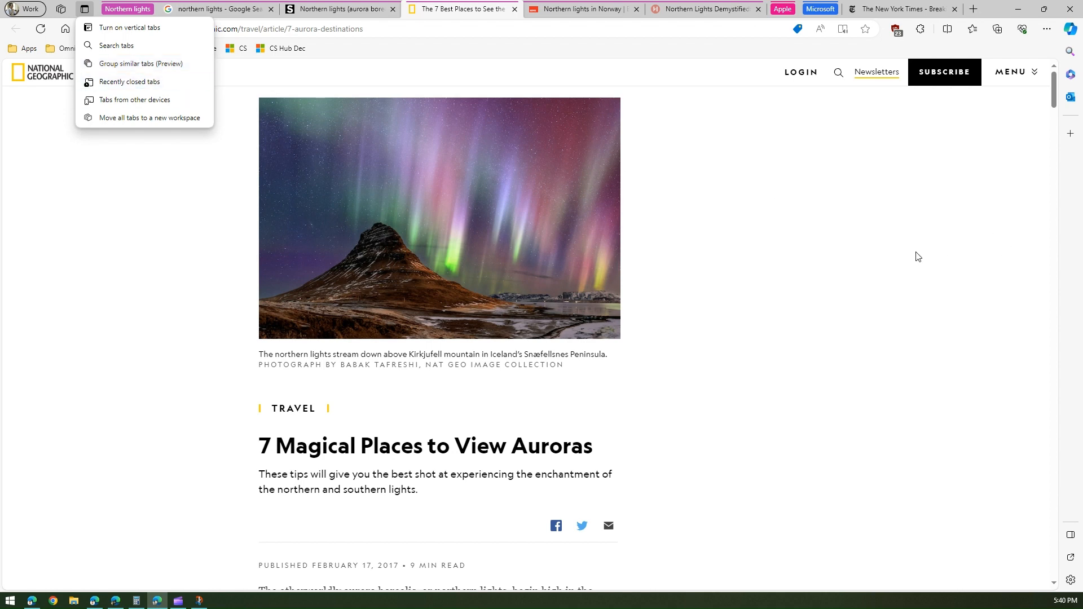